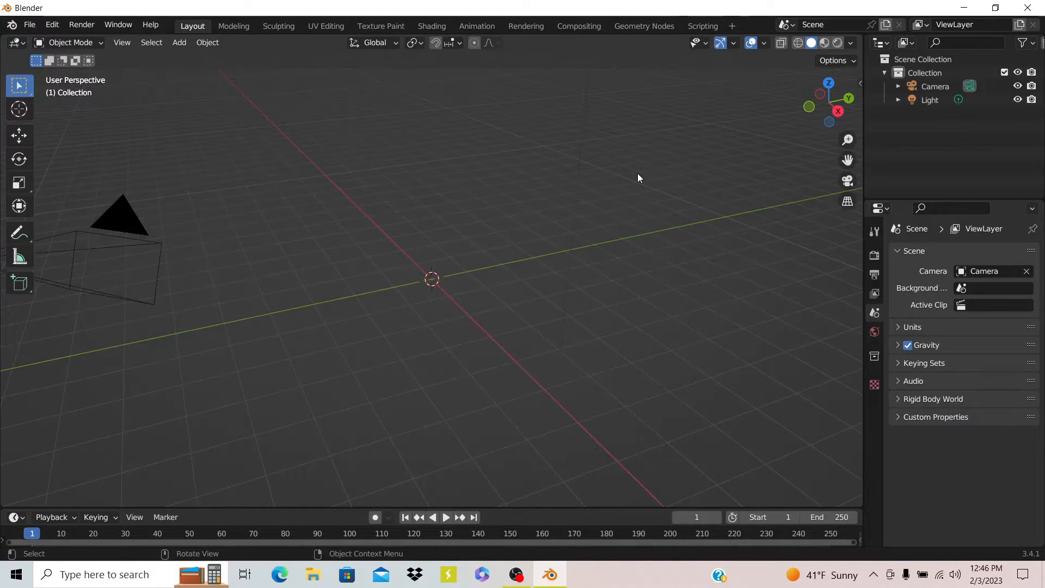
mouse_move(613, 249)
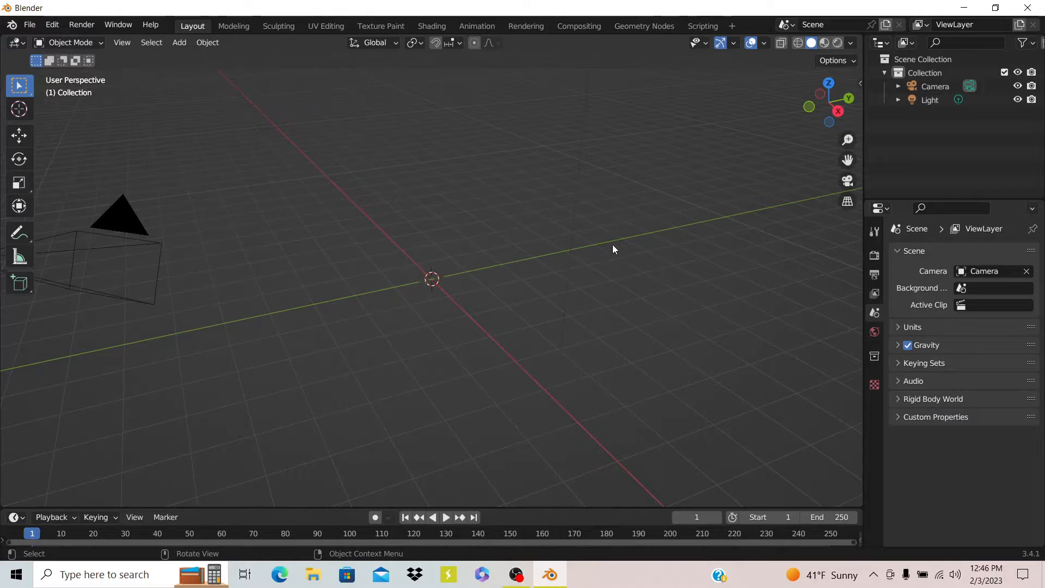
Step: Open Blender Preferences from the Edit menu
click(30, 25)
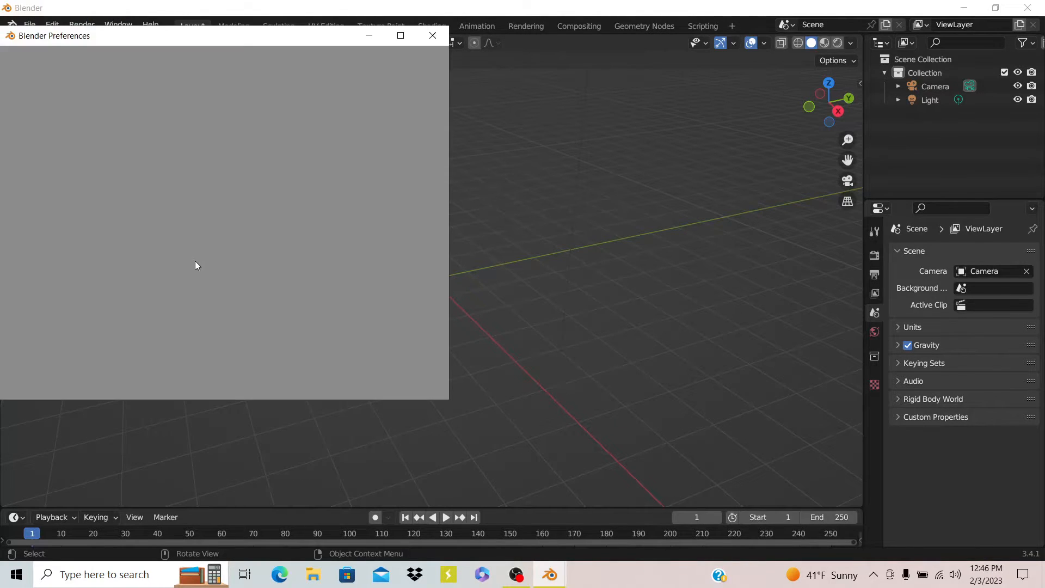
Step: Filter the add-ons by 'tree' and expand the enabled Sapling Tree Gen entry
click(26, 169)
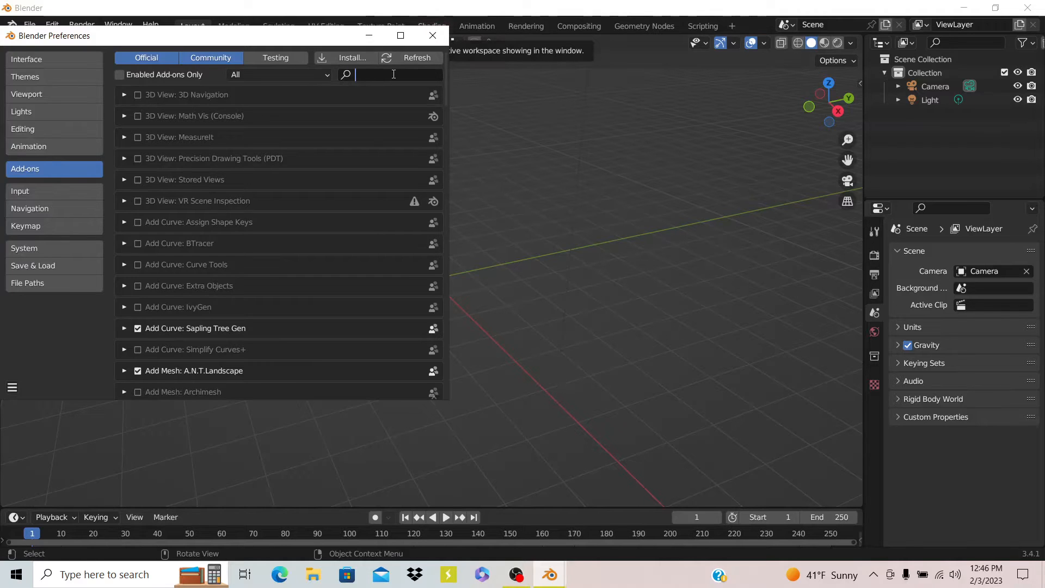
text(tree)
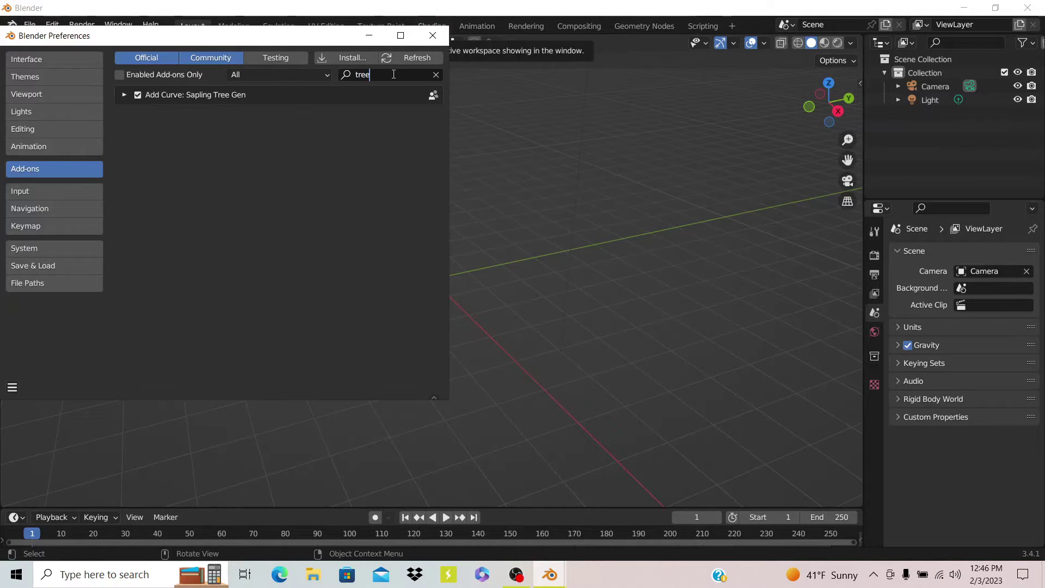
mouse_move(137, 95)
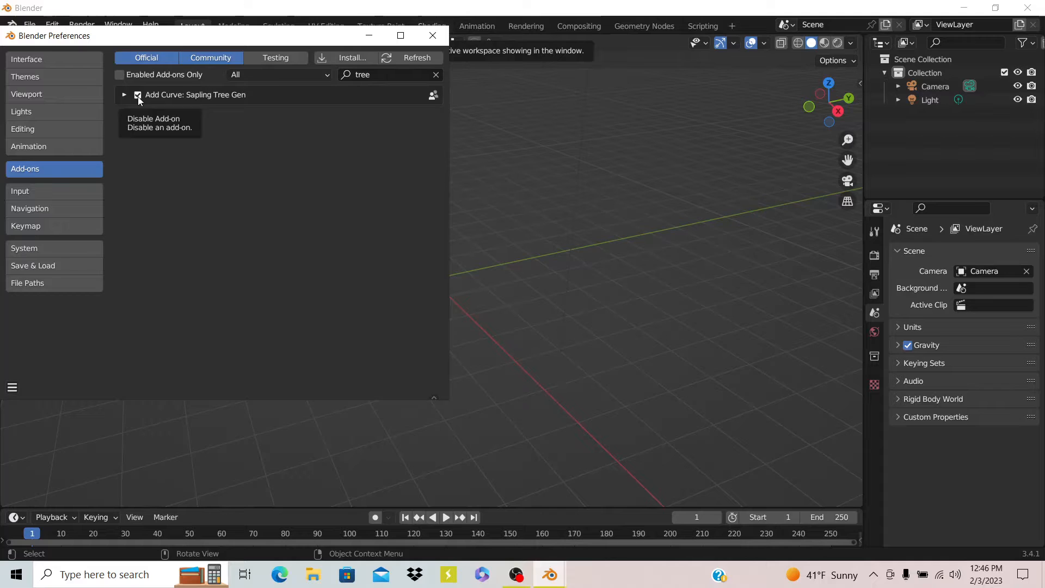
mouse_move(162, 97)
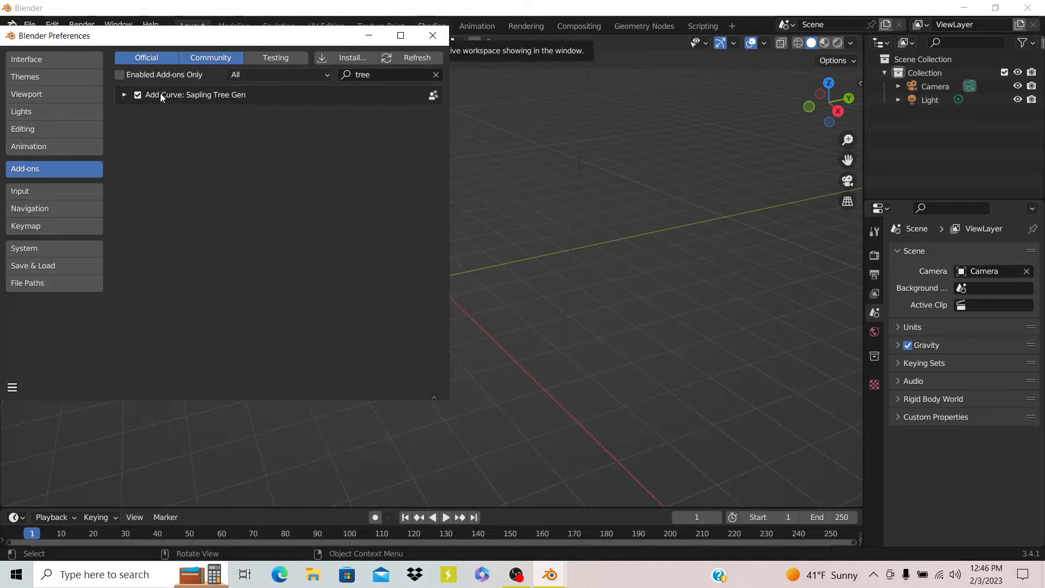
mouse_move(125, 97)
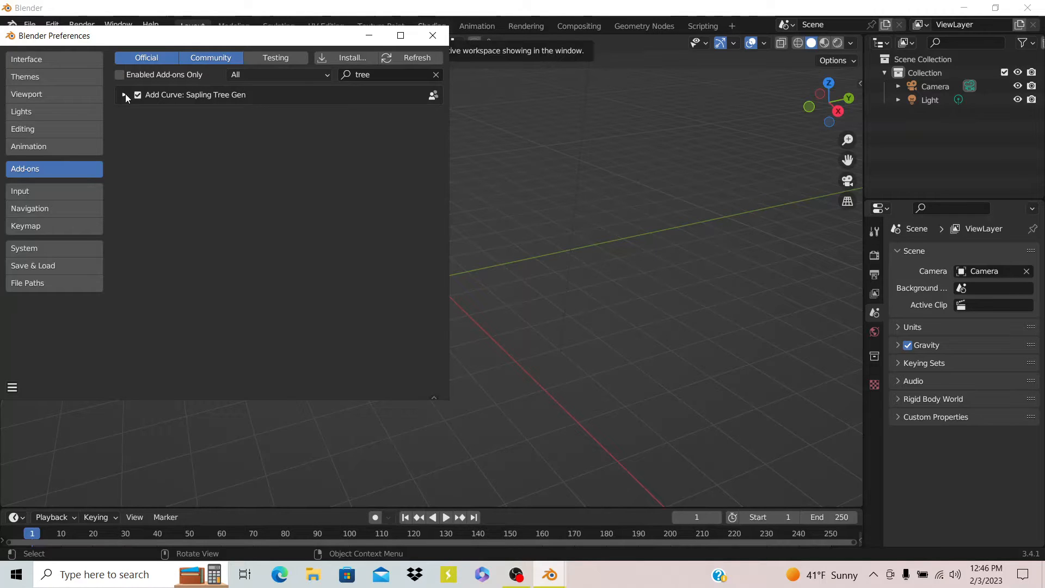
click(124, 95)
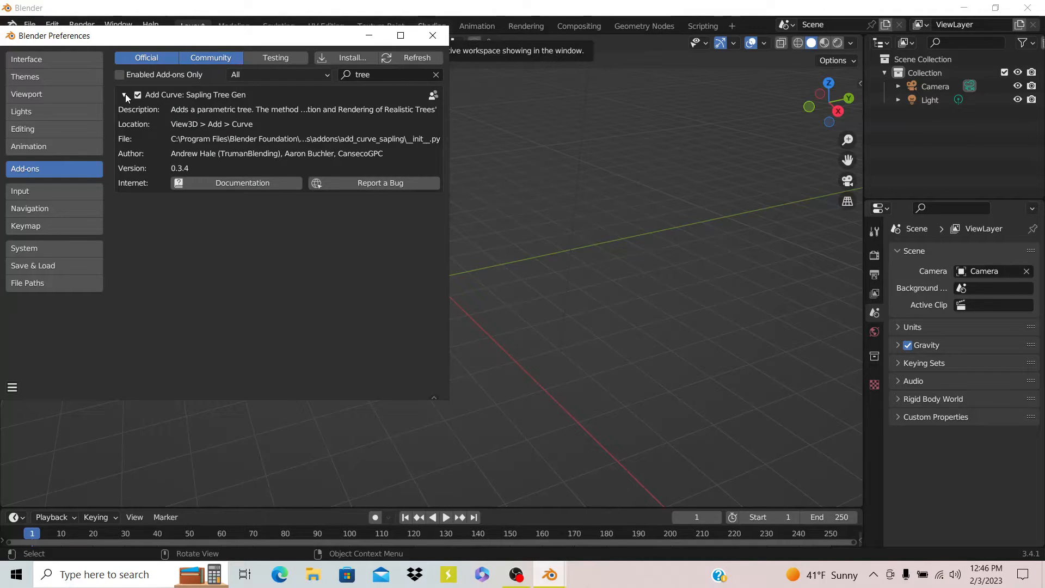
Step: Close Preferences and bring up the Add menu of object types
click(432, 35)
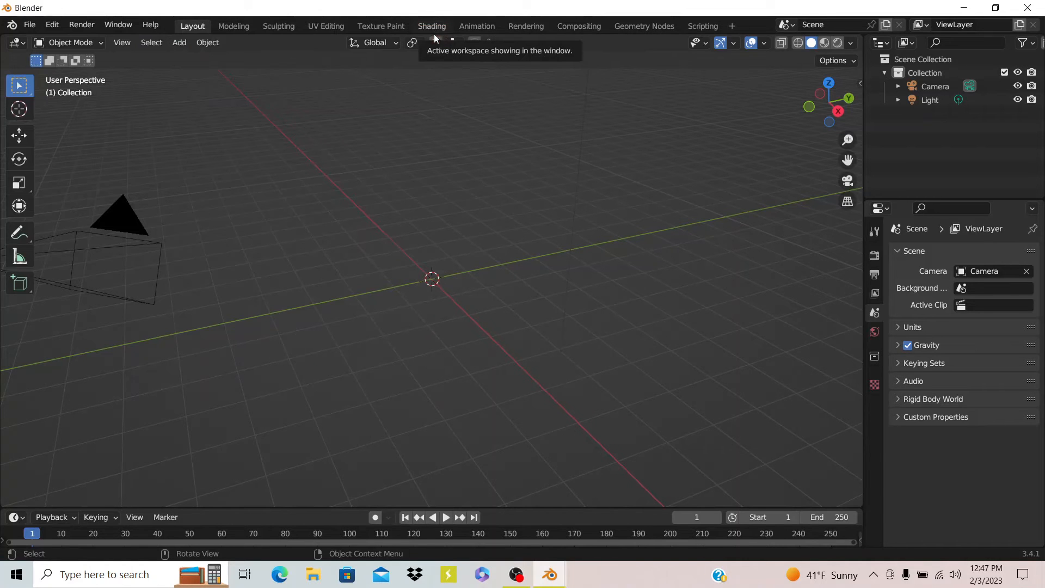
mouse_move(178, 42)
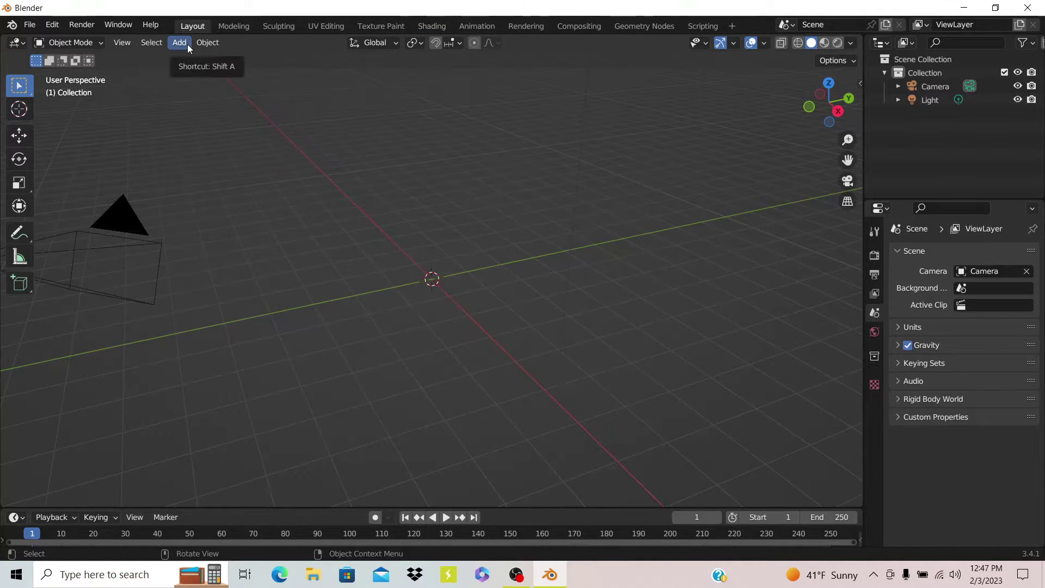
click(178, 42)
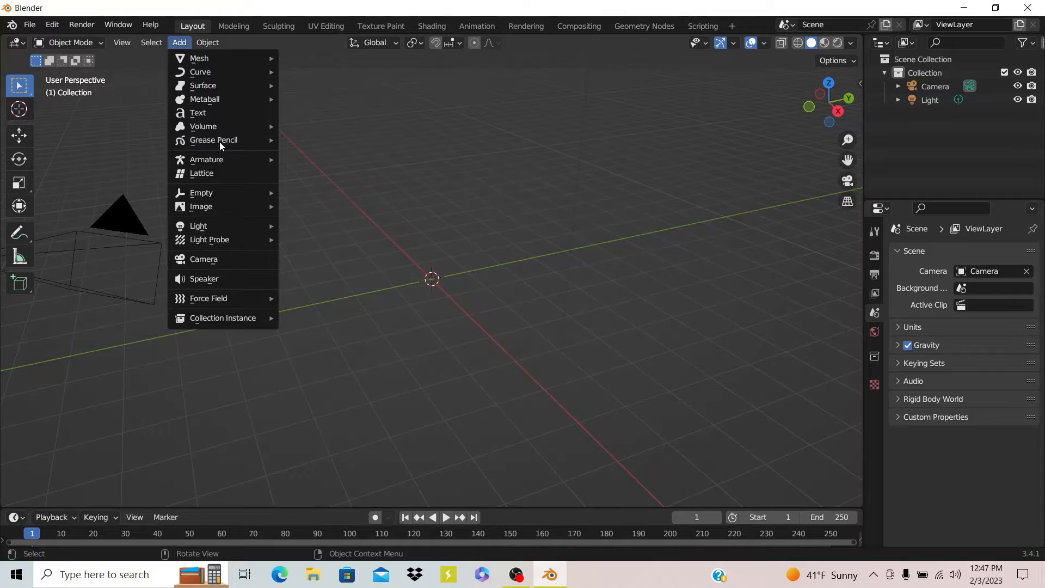
mouse_move(199, 72)
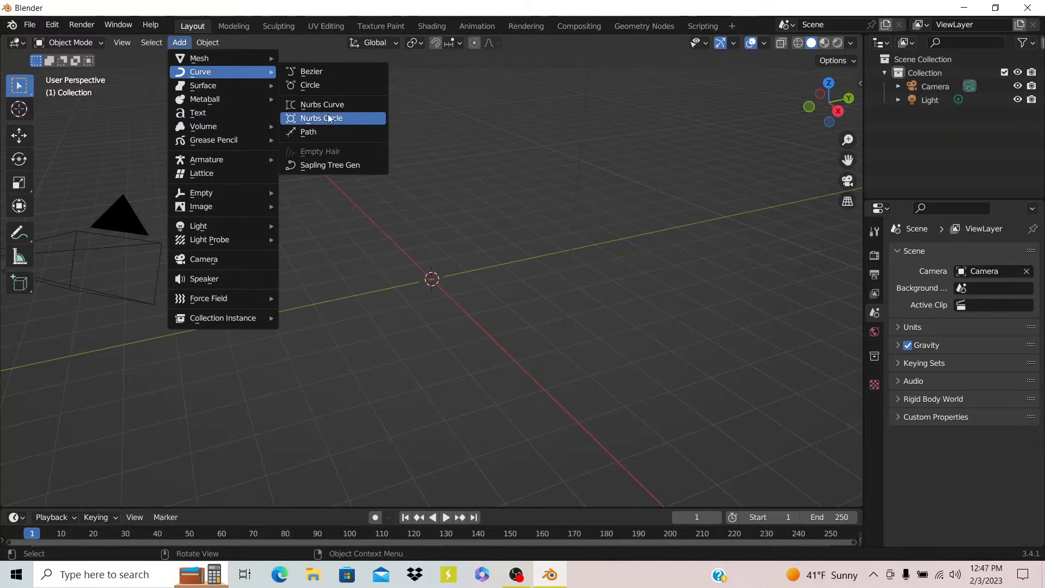
mouse_move(336, 169)
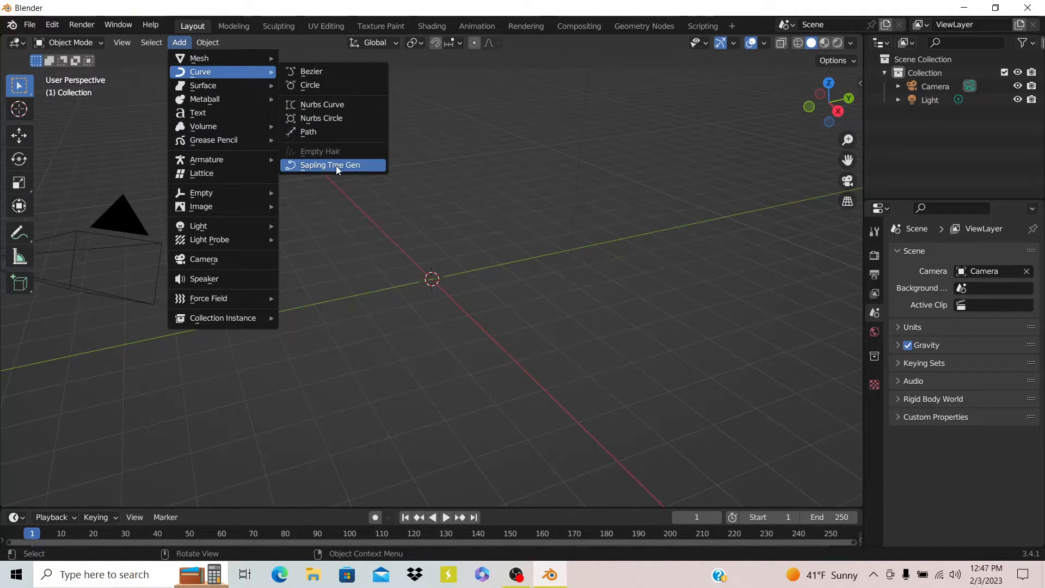
Step: Add a Sapling Tree Gen tree and expand its 'Sapling: Add Tree' settings panel
click(329, 164)
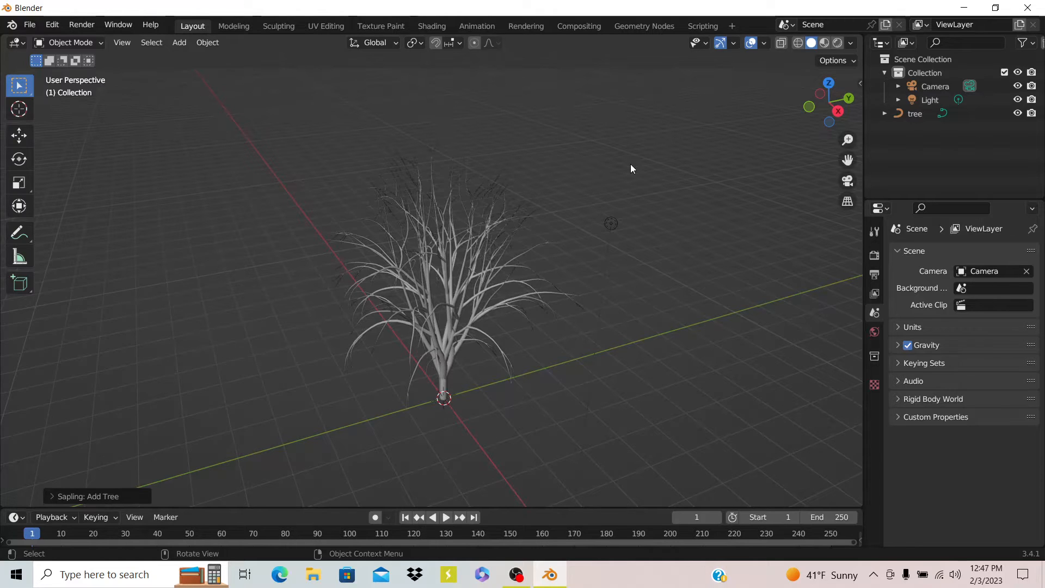
mouse_move(94, 483)
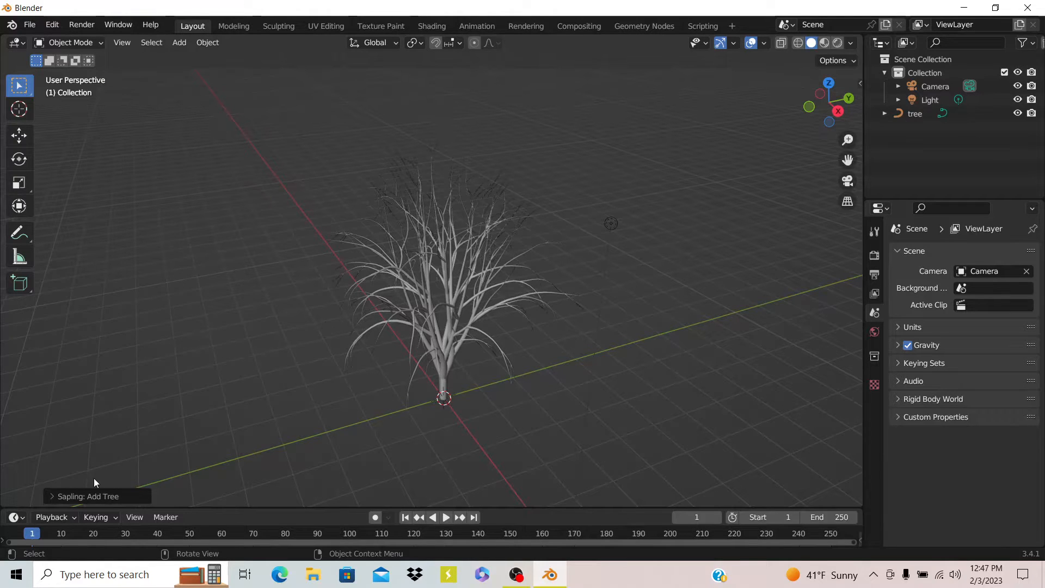
click(88, 495)
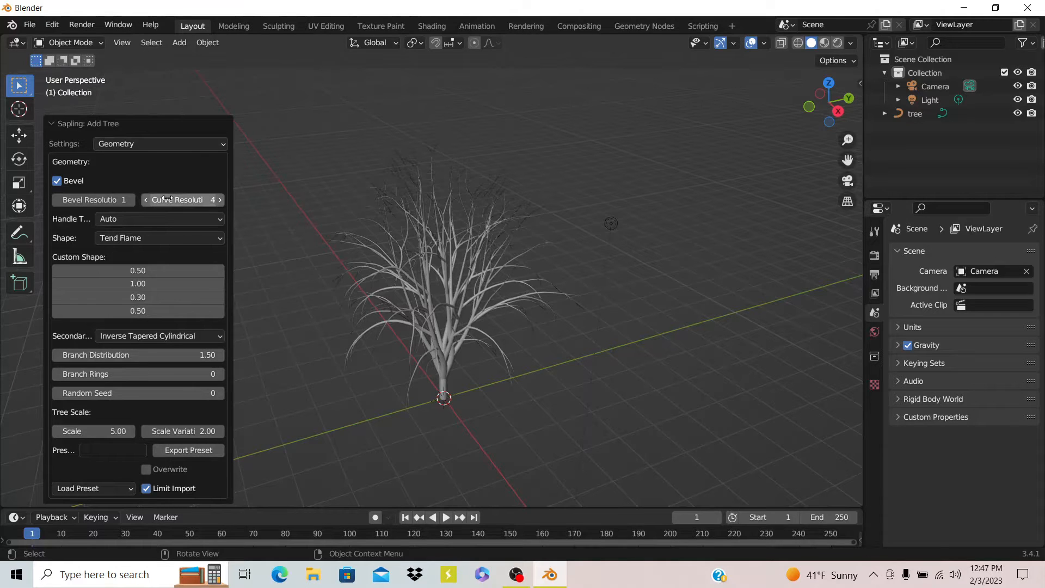
mouse_move(181, 199)
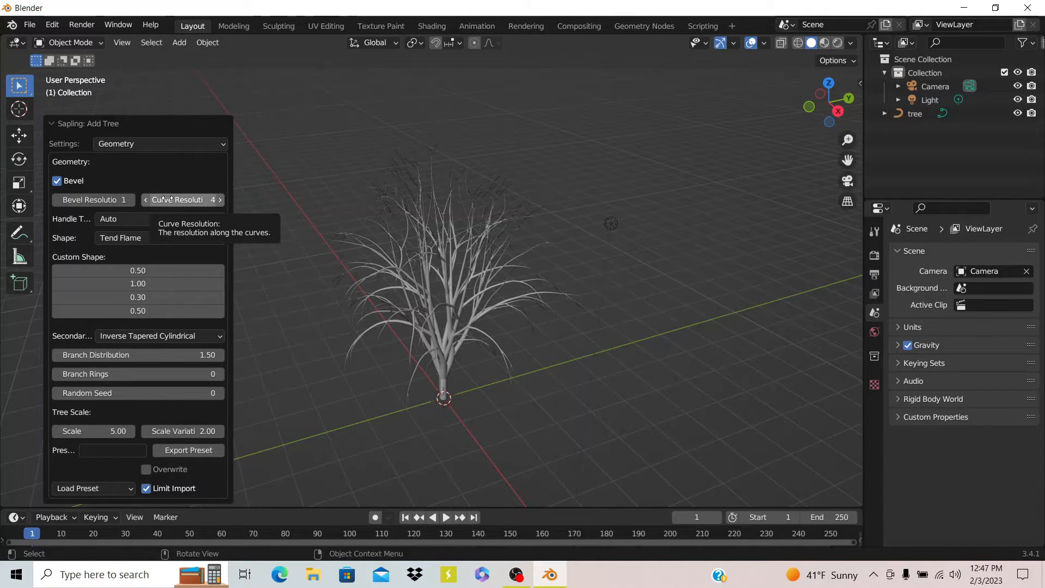
mouse_move(130, 218)
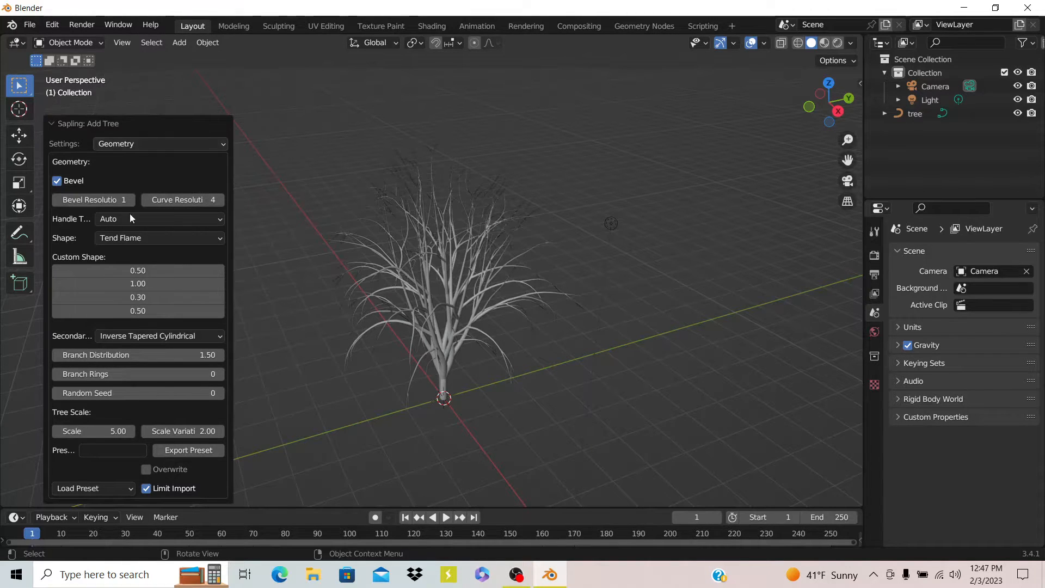
click(158, 143)
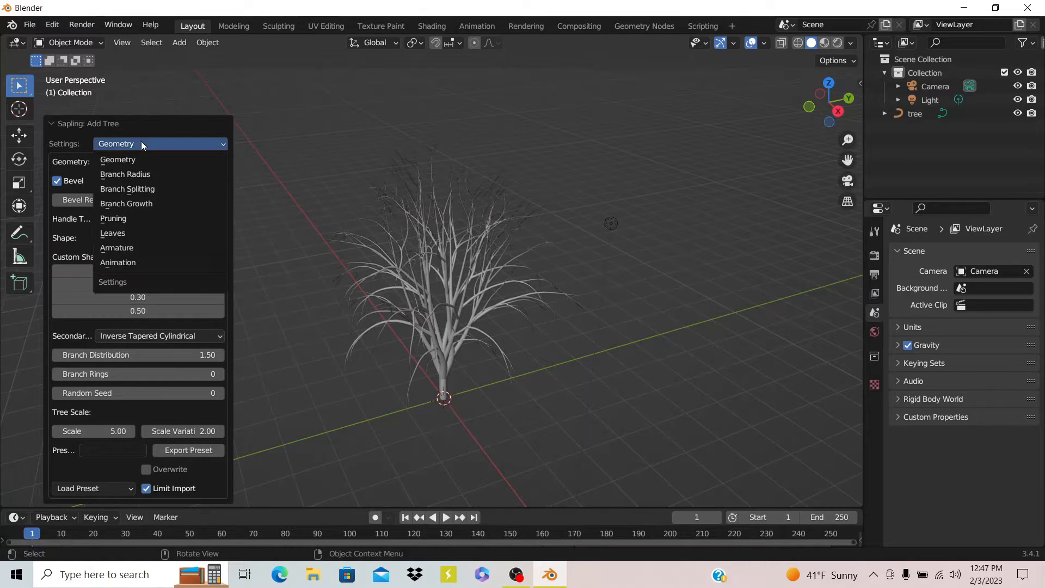
click(127, 189)
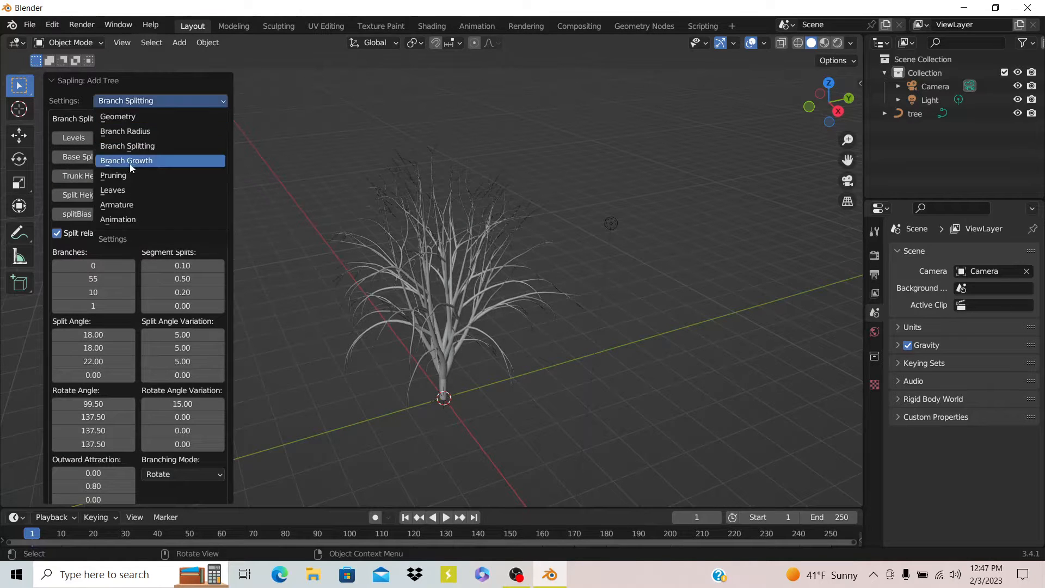
click(118, 115)
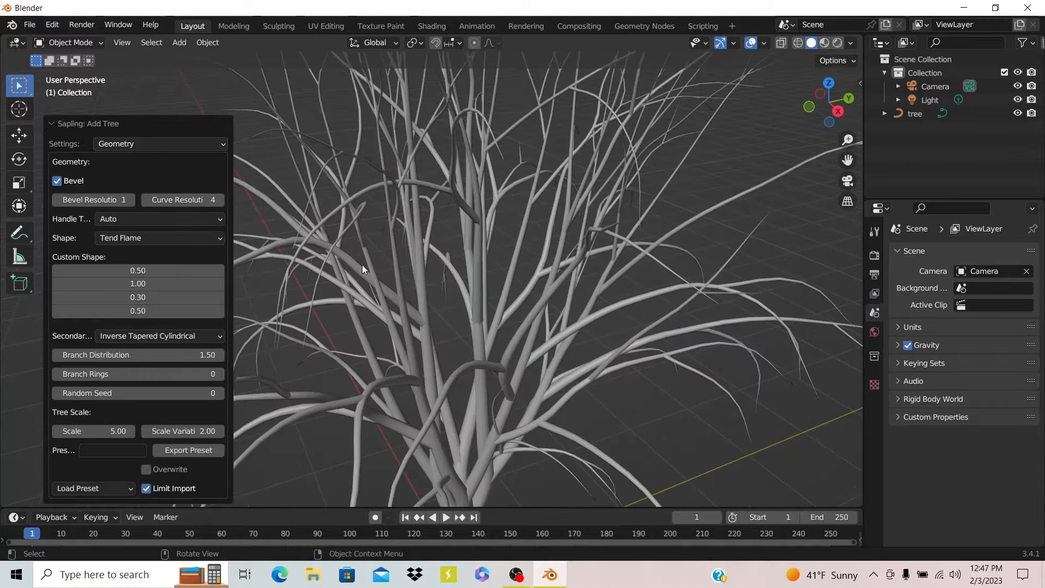
Step: Try resolution values, ending with bevel resolution 1 and curve resolution 2
scroll(down, 3)
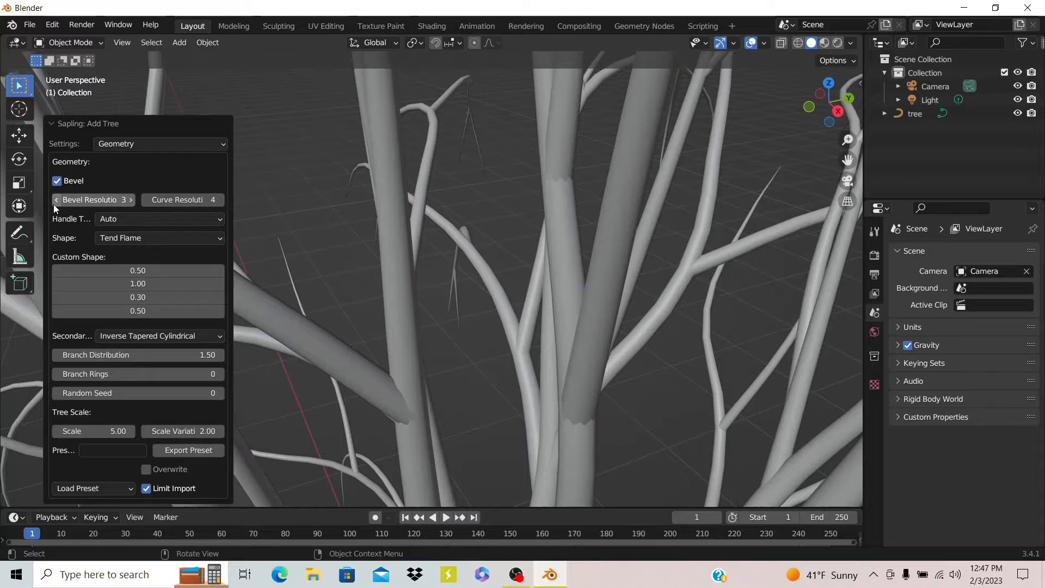
click(57, 199)
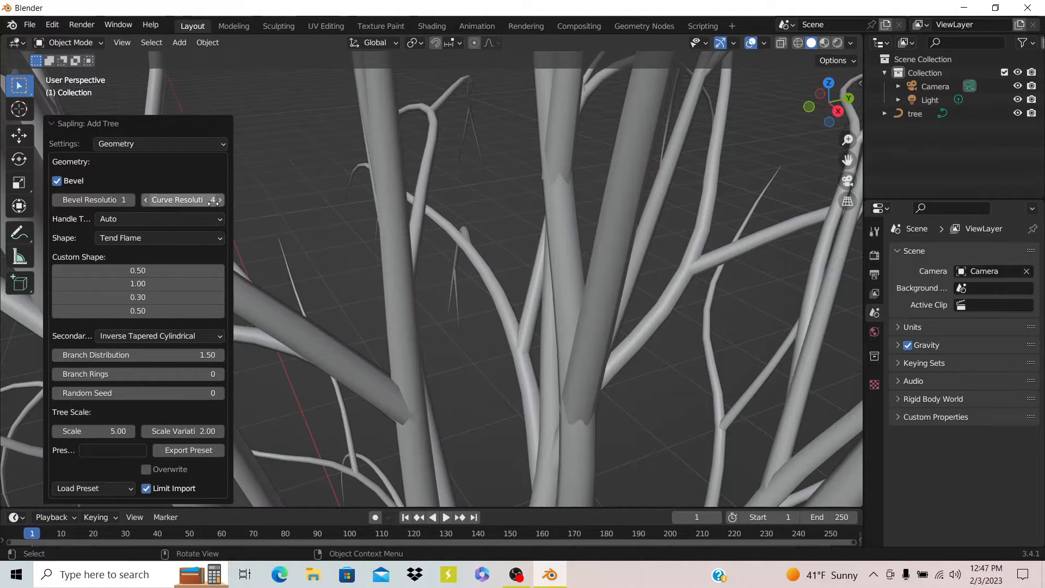
click(219, 200)
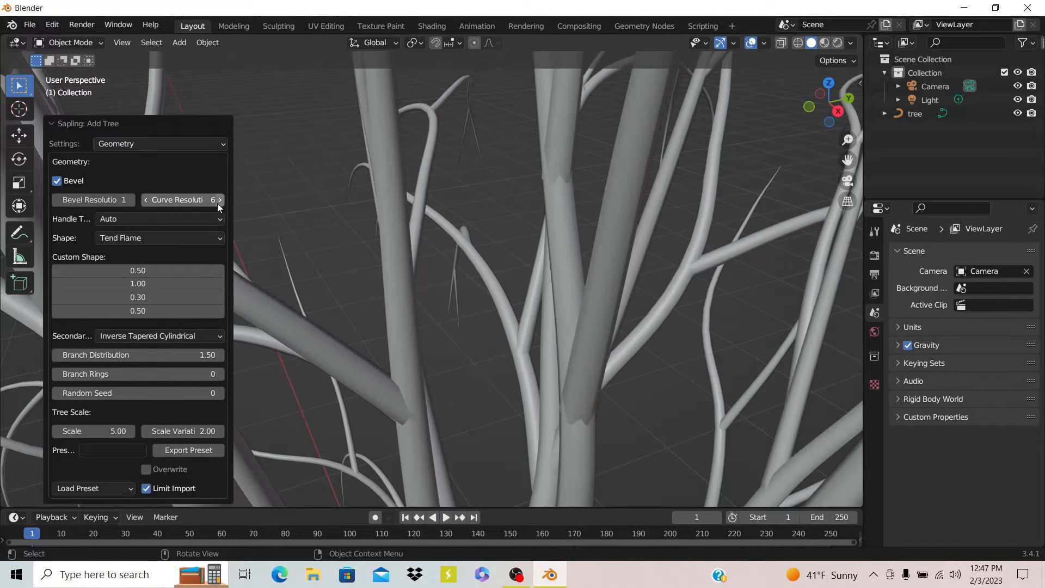
click(220, 199)
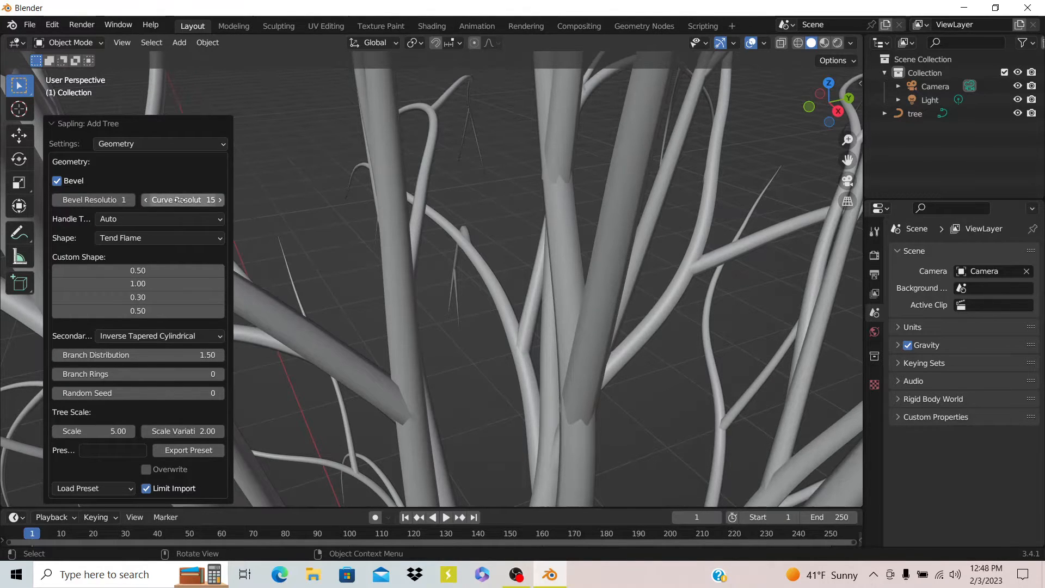
click(141, 199)
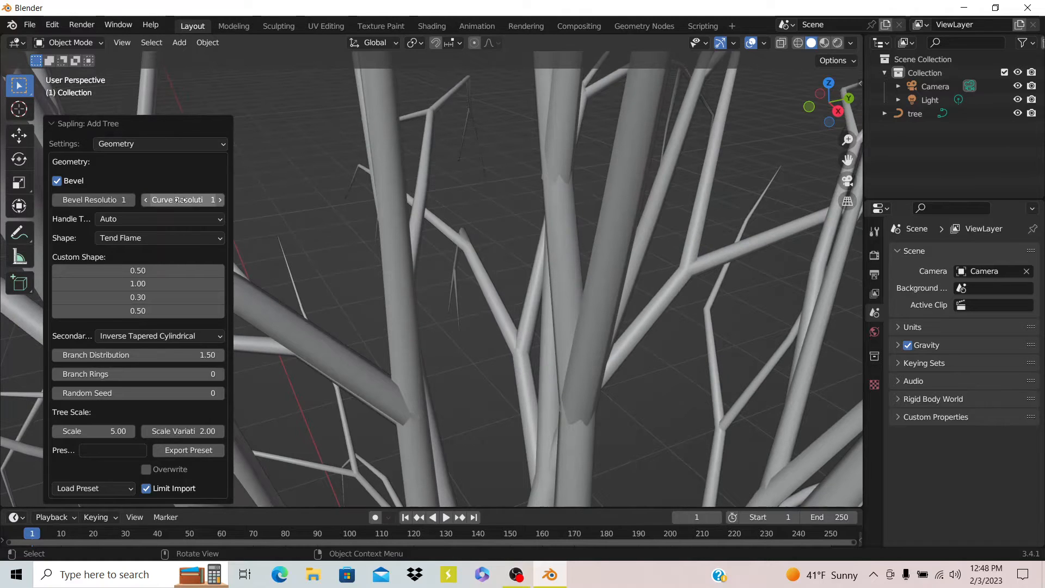
click(220, 199)
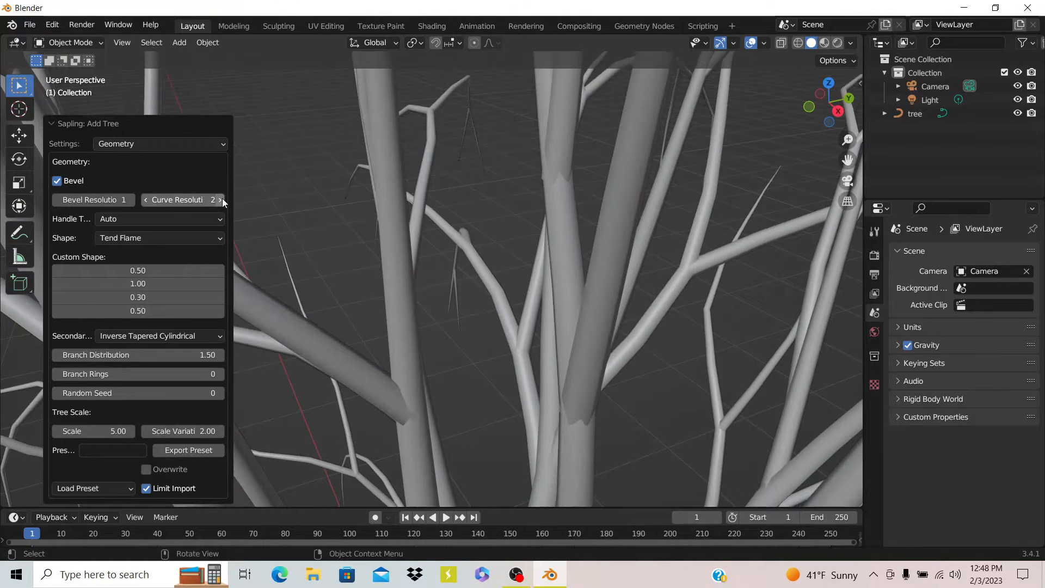
click(158, 219)
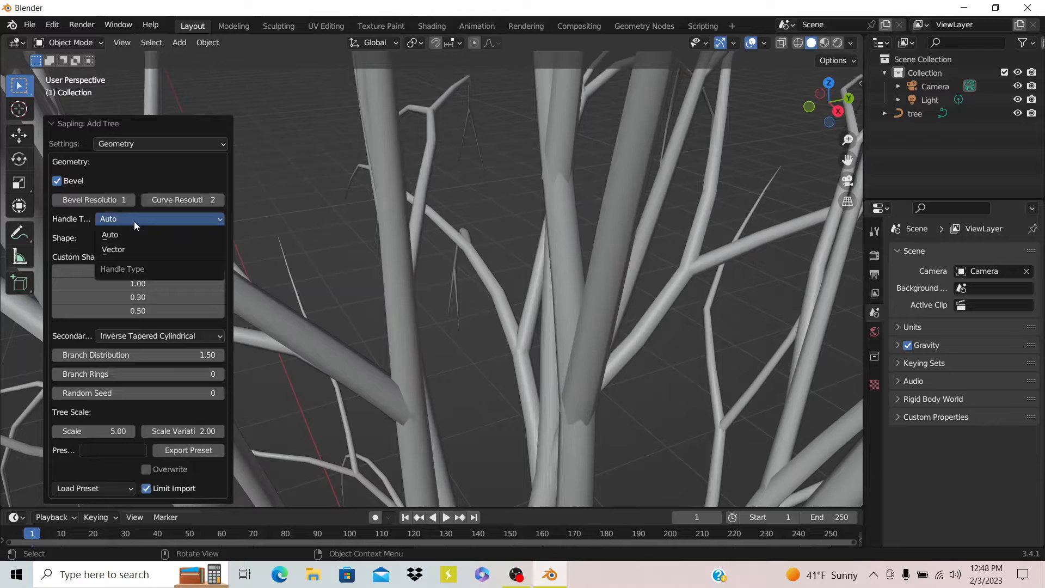
mouse_move(130, 219)
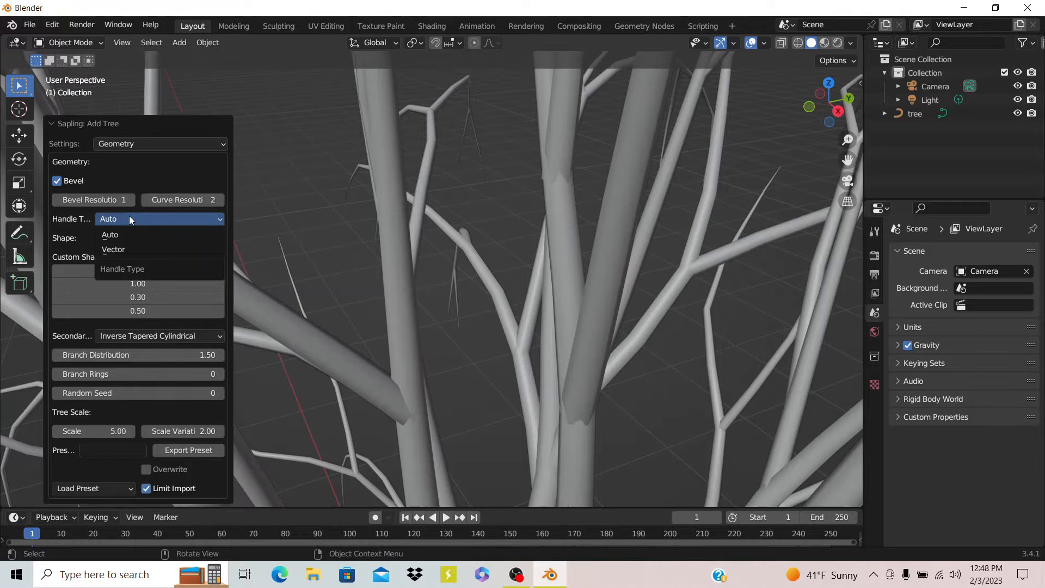
click(113, 249)
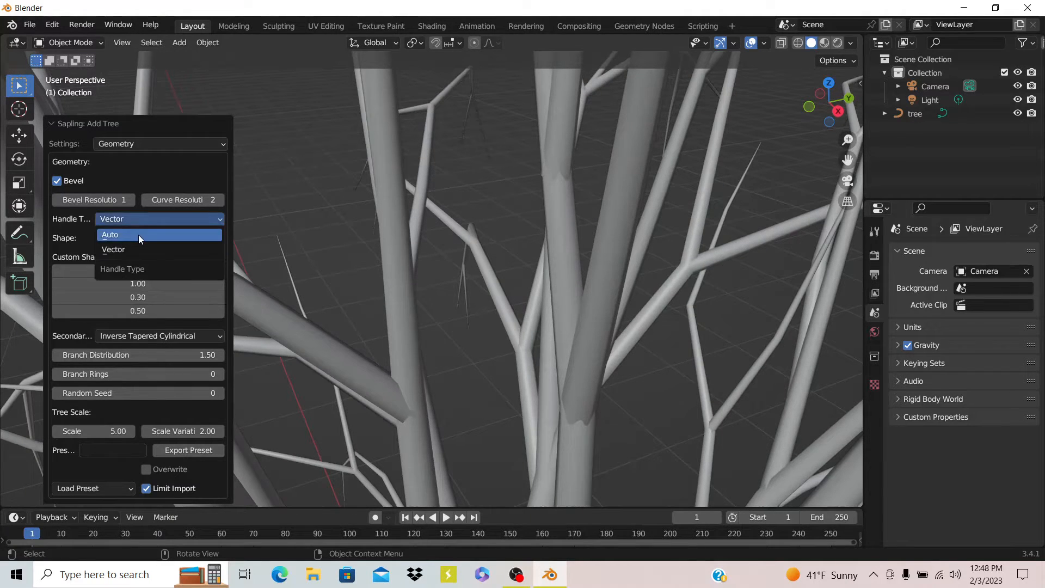
click(109, 234)
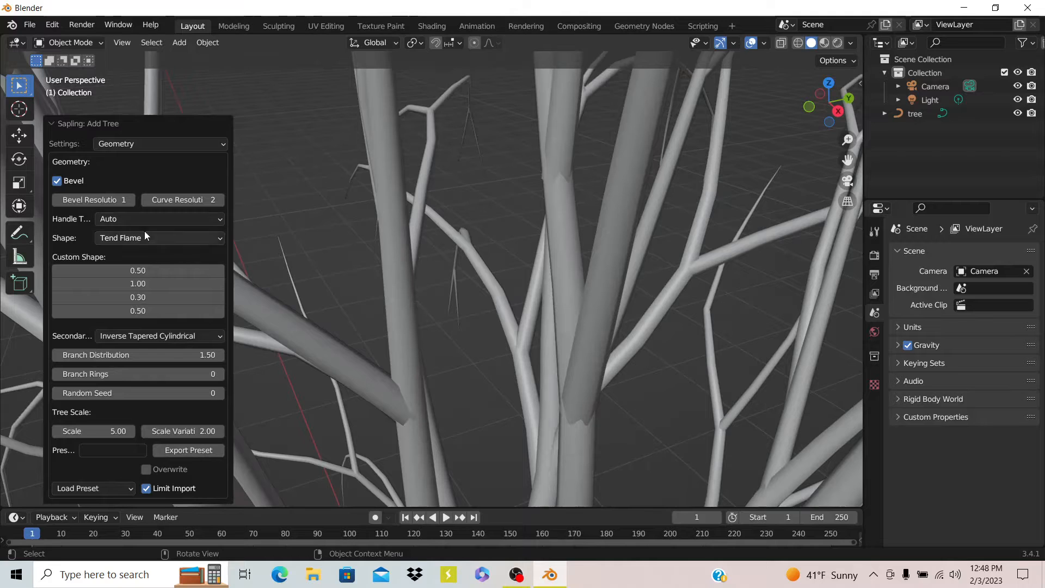
mouse_move(137, 238)
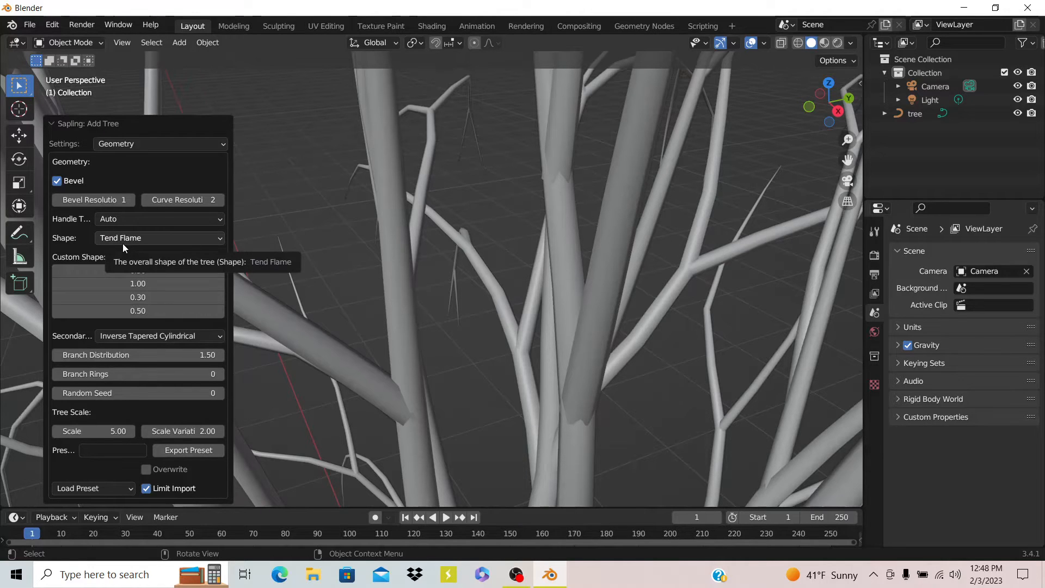
click(159, 219)
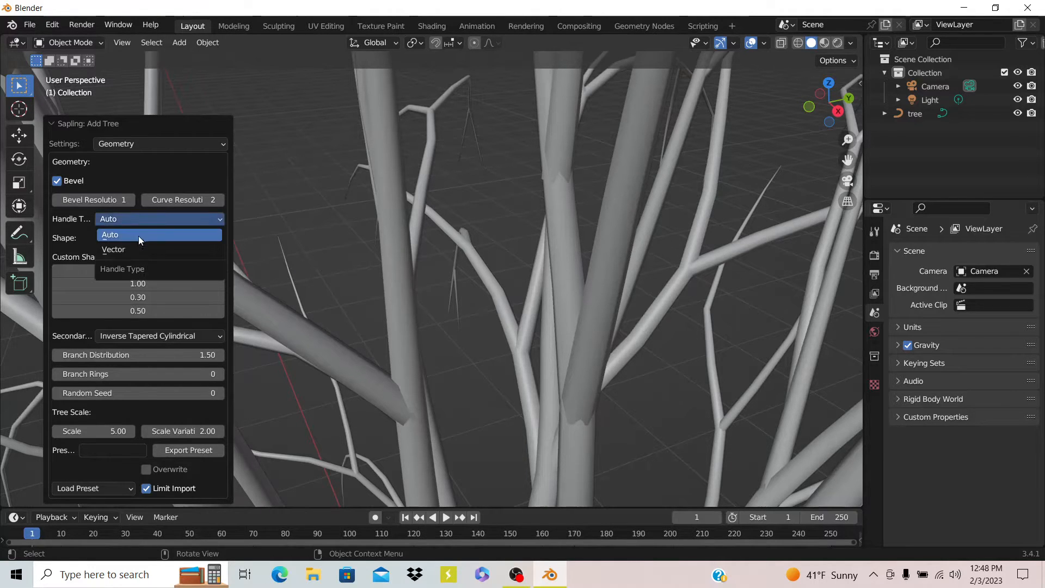
Step: Try Spherical and Tapered Cylindrical shapes, then settle on the Flame tree shape
click(113, 249)
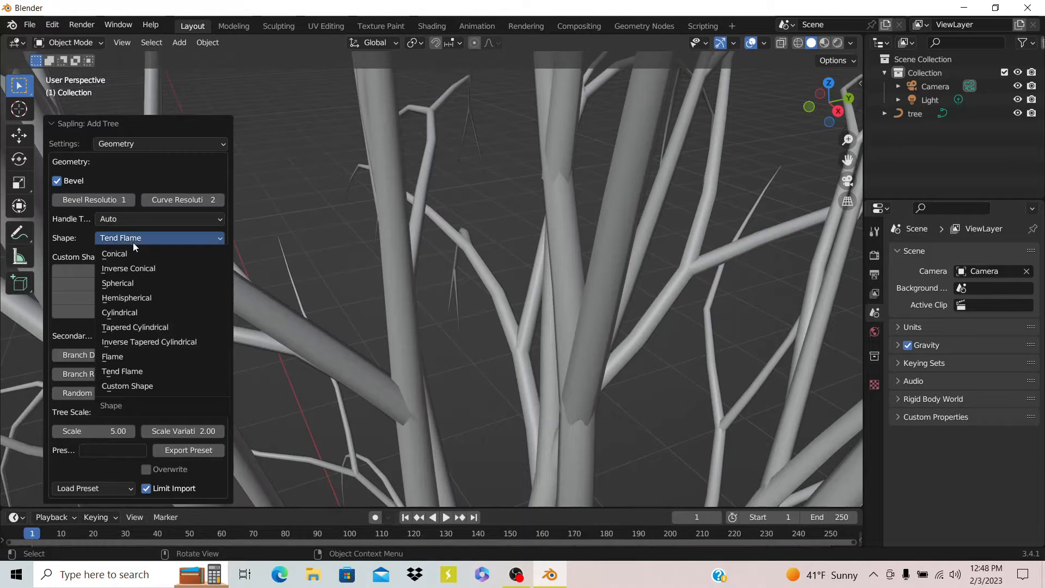
mouse_move(128, 267)
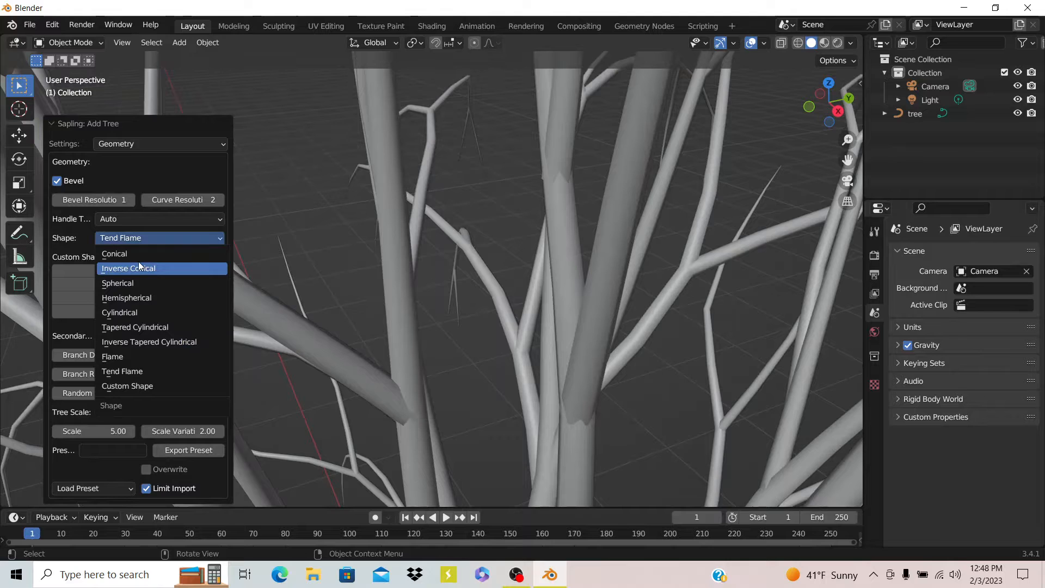
click(117, 283)
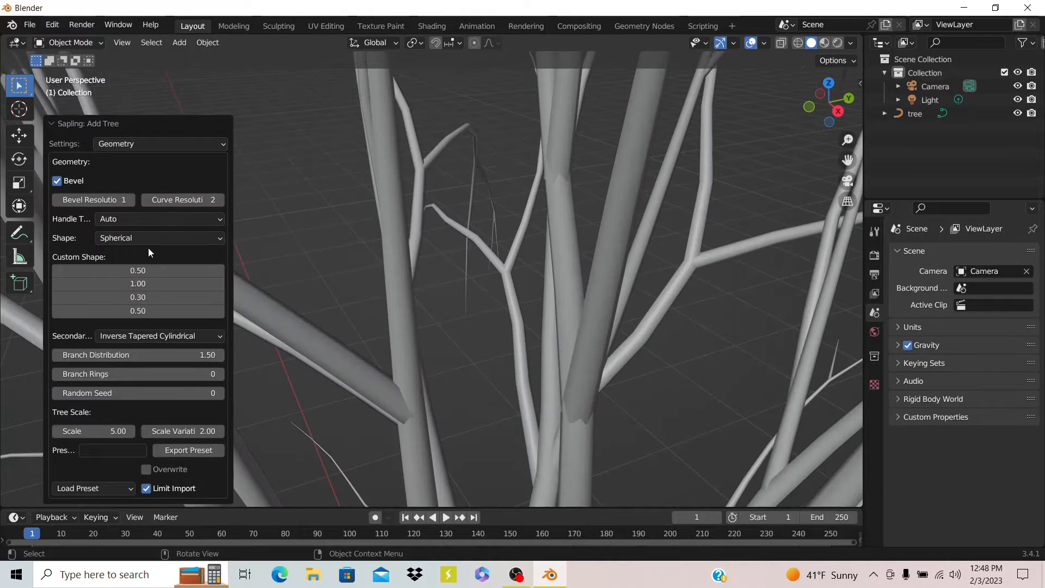
click(158, 237)
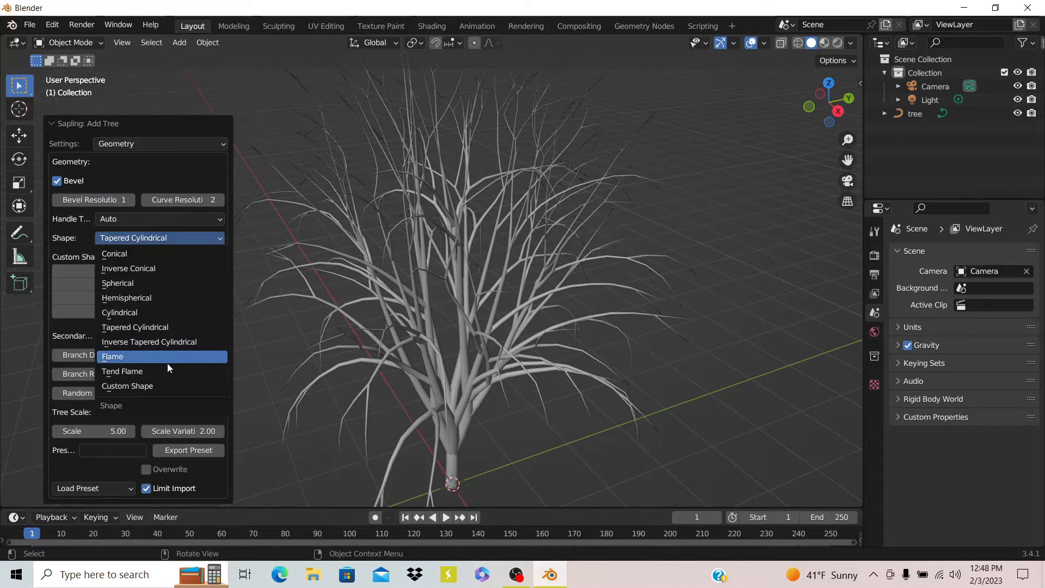
click(112, 356)
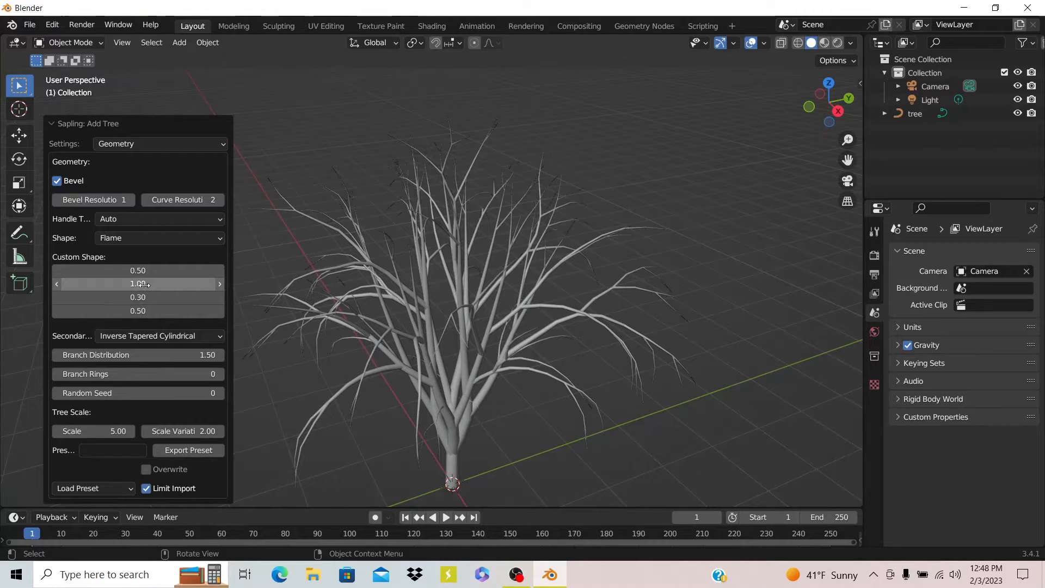
Step: Keep secondary branches Inverse Tapered Cylindrical, set 260 branch rings, and reset the seed to 0
click(158, 336)
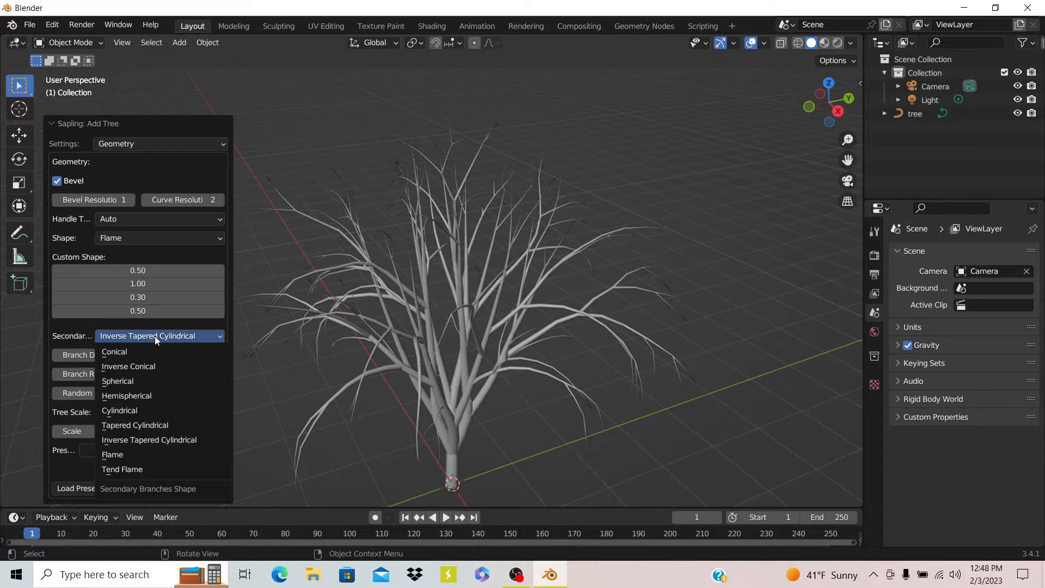
click(149, 439)
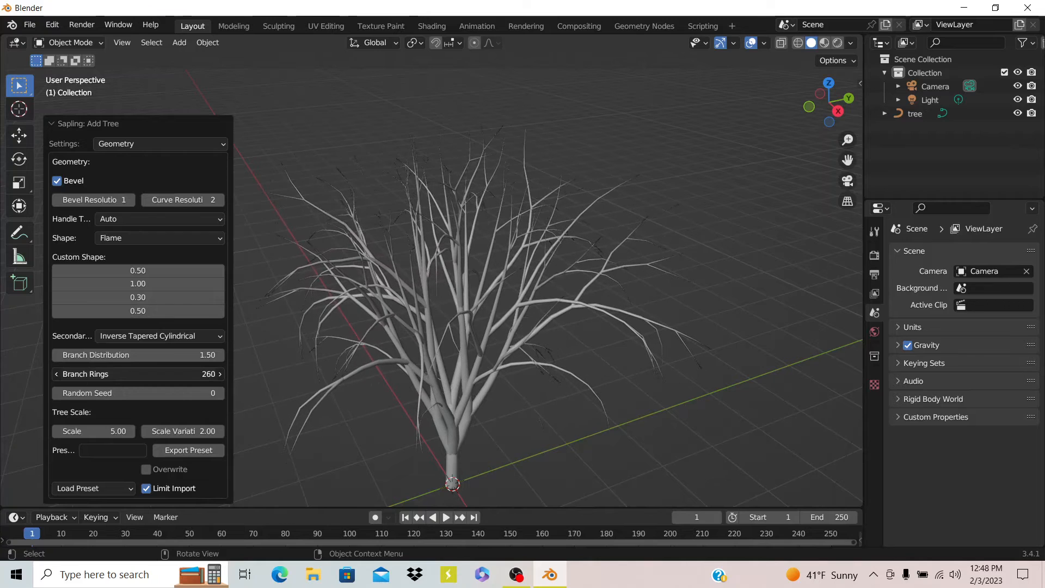
click(219, 392)
text(42)
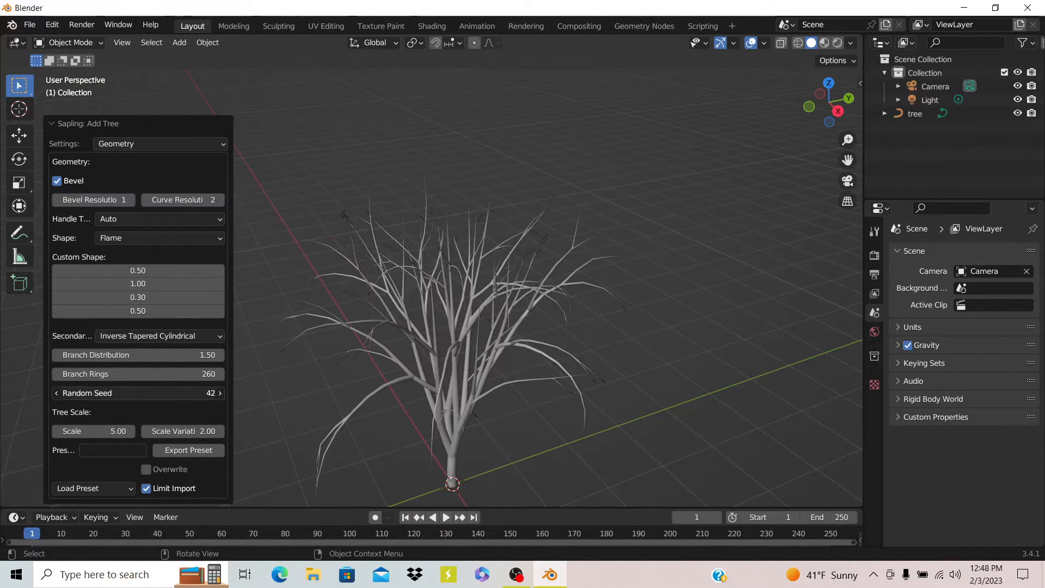
click(57, 393)
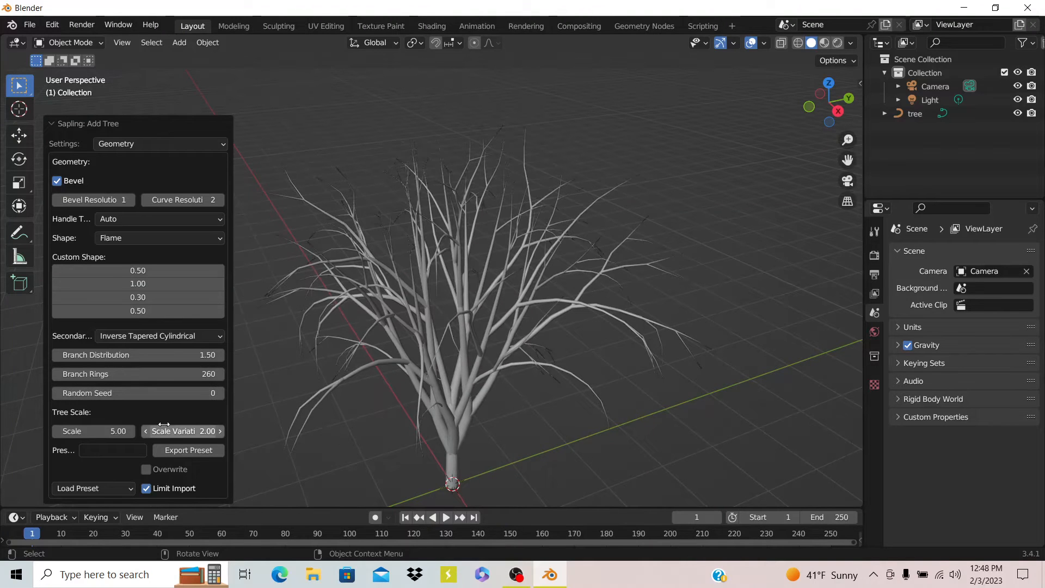
click(92, 487)
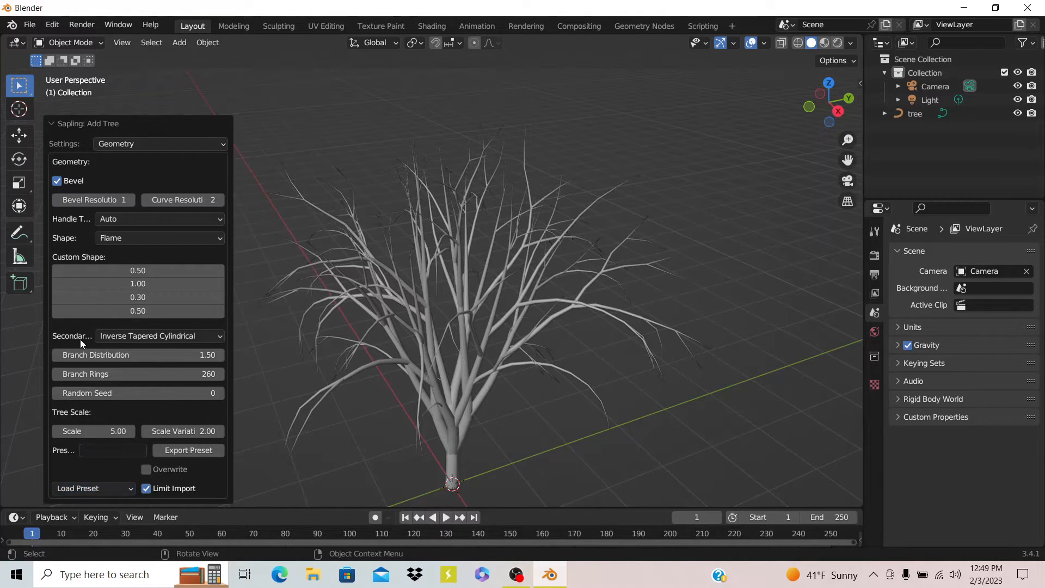
Step: Load several Sapling presets, trying small_pine before settling on a slender deciduous preset
click(93, 488)
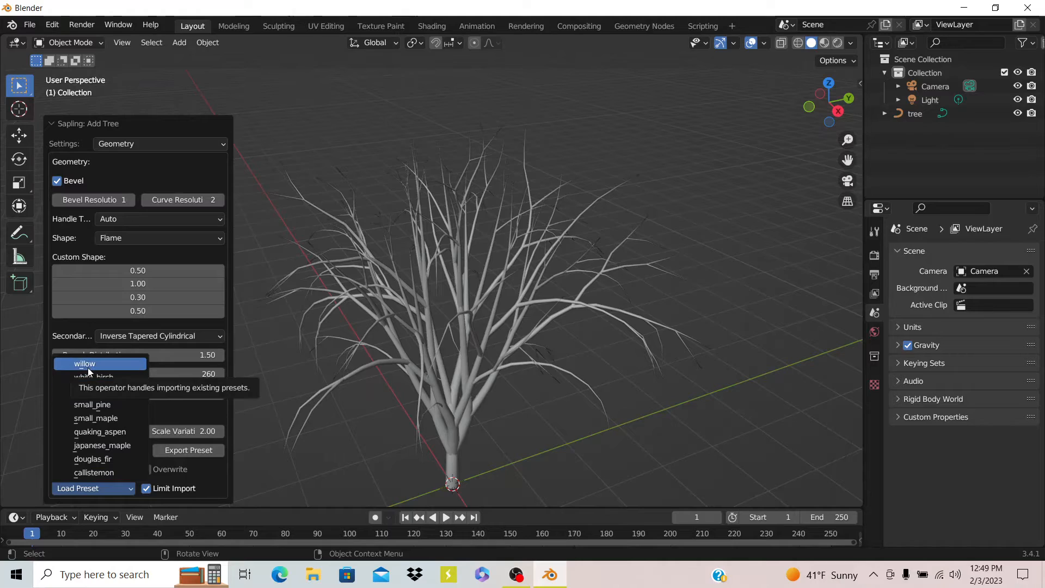
click(85, 363)
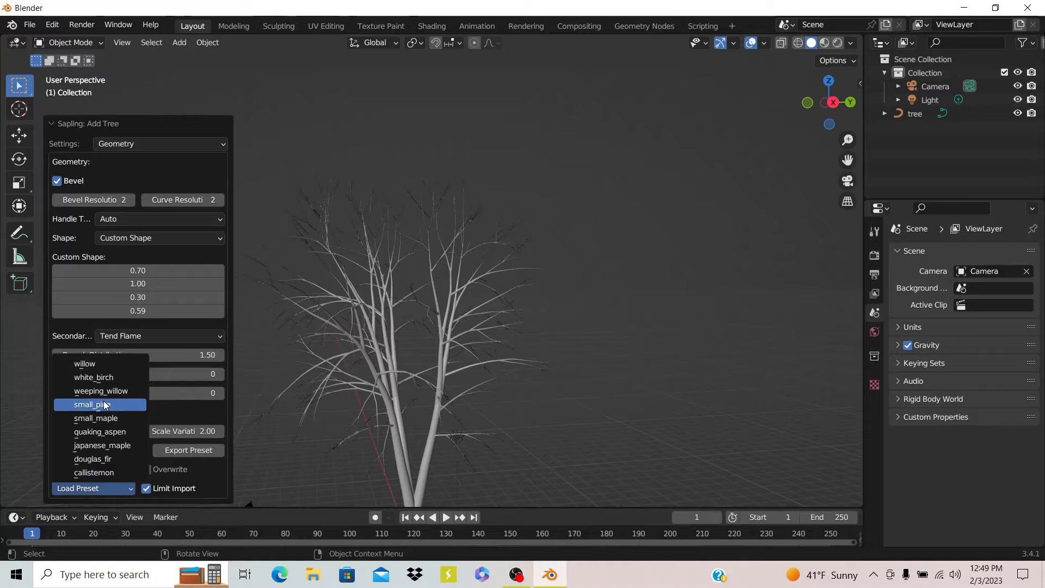
click(95, 405)
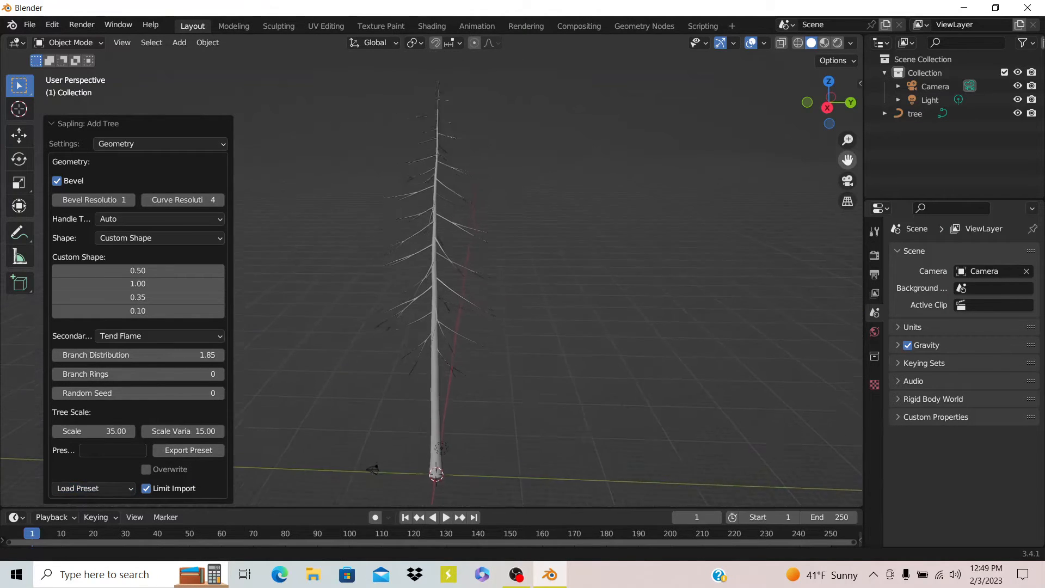
click(87, 488)
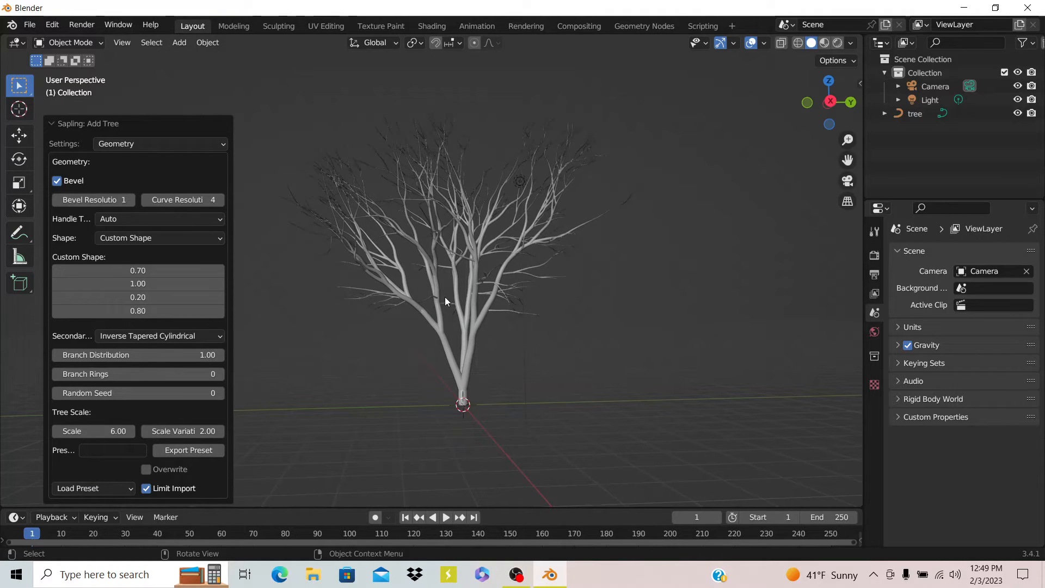
mouse_move(116, 138)
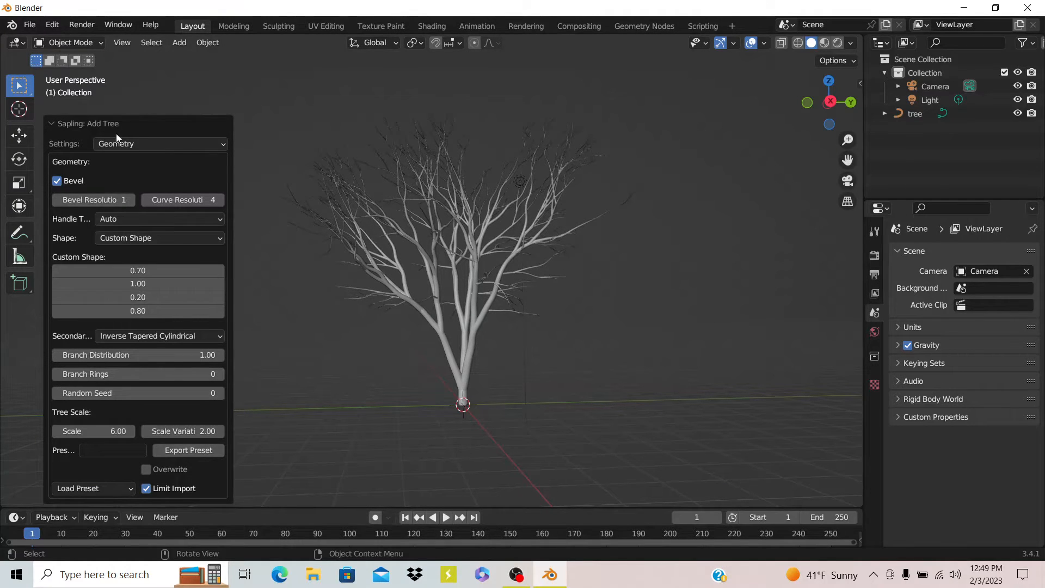
Step: View Branch Radius settings, reset radius scale to 1.00, then show Branch Splitting
click(160, 143)
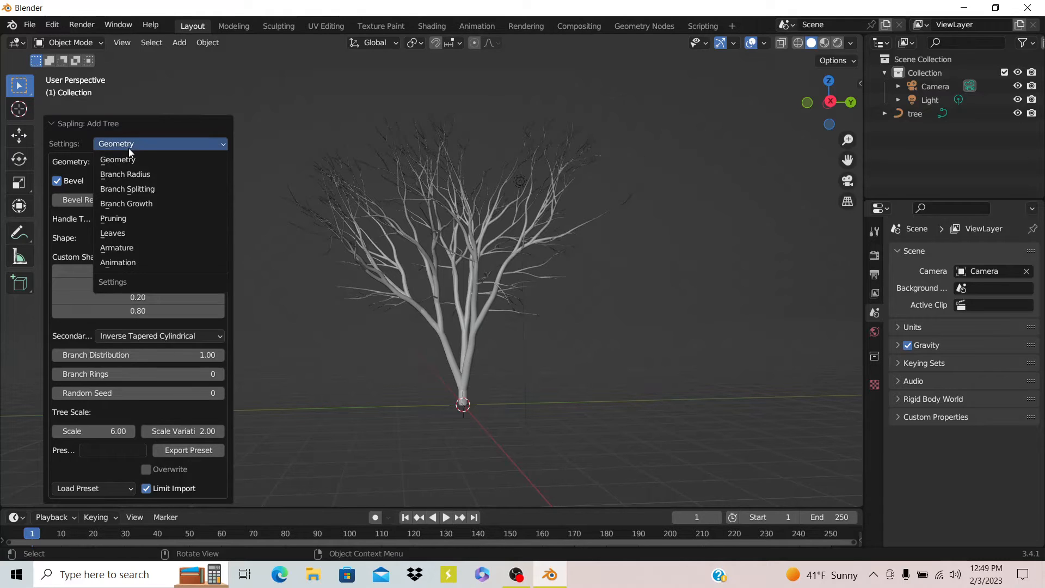
mouse_move(120, 159)
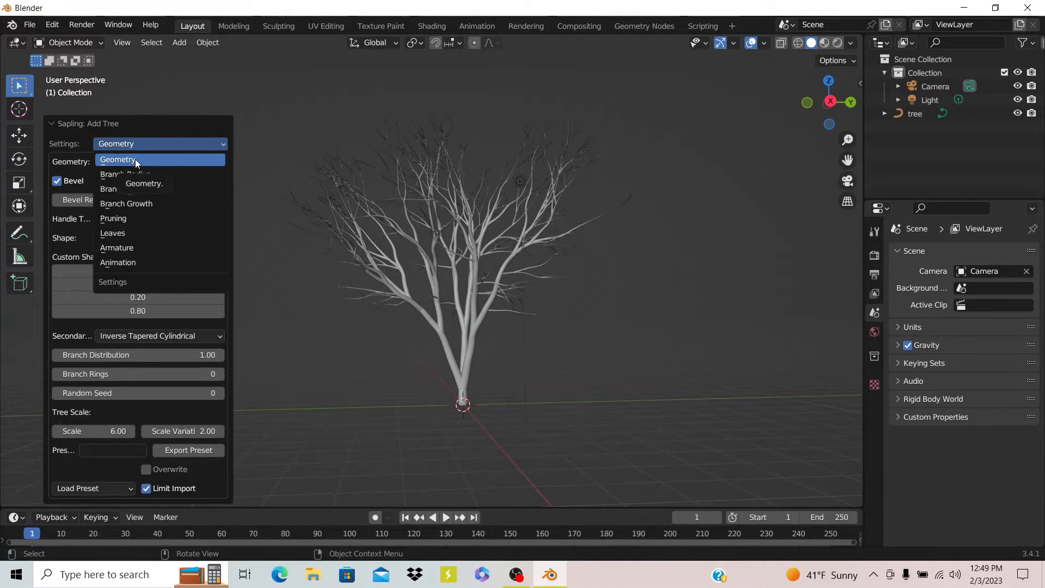
mouse_move(134, 174)
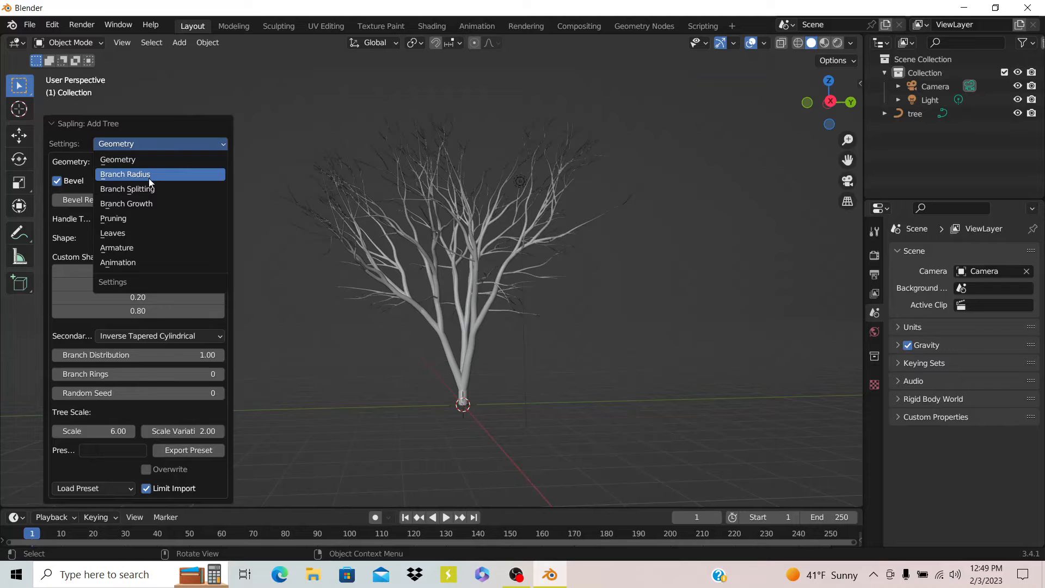
click(125, 174)
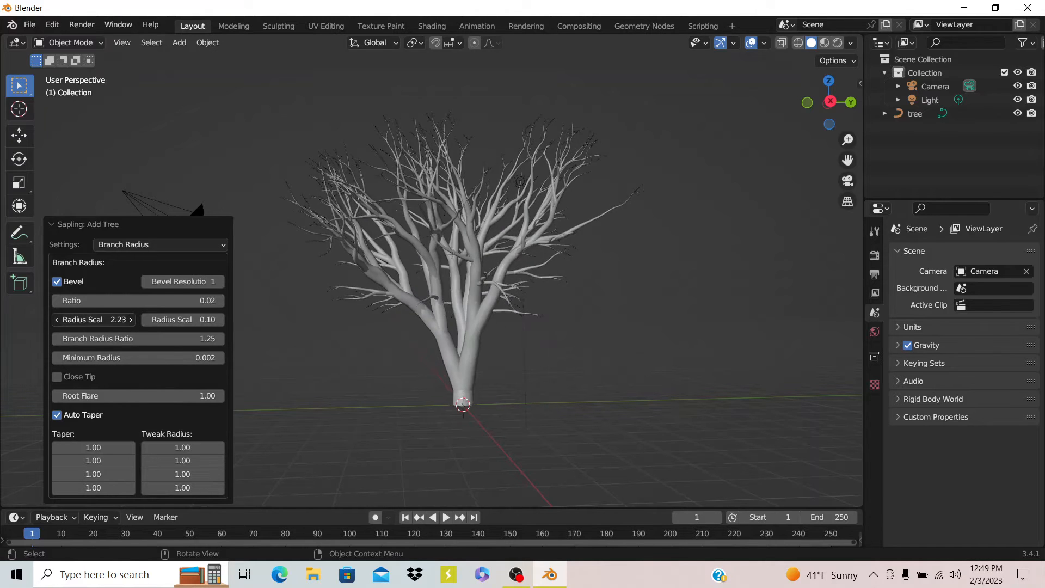
click(92, 320)
text(1)
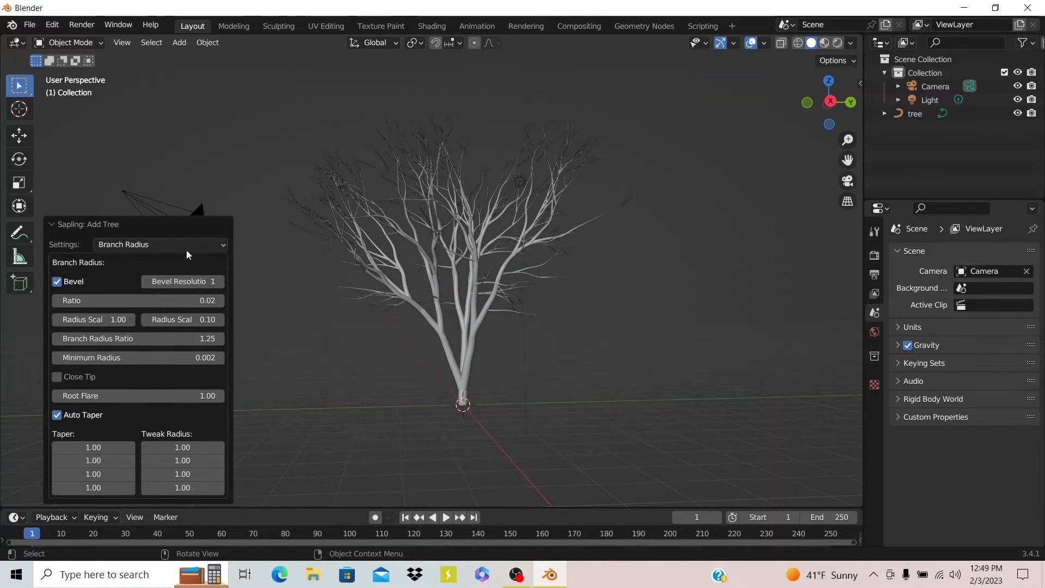
click(160, 244)
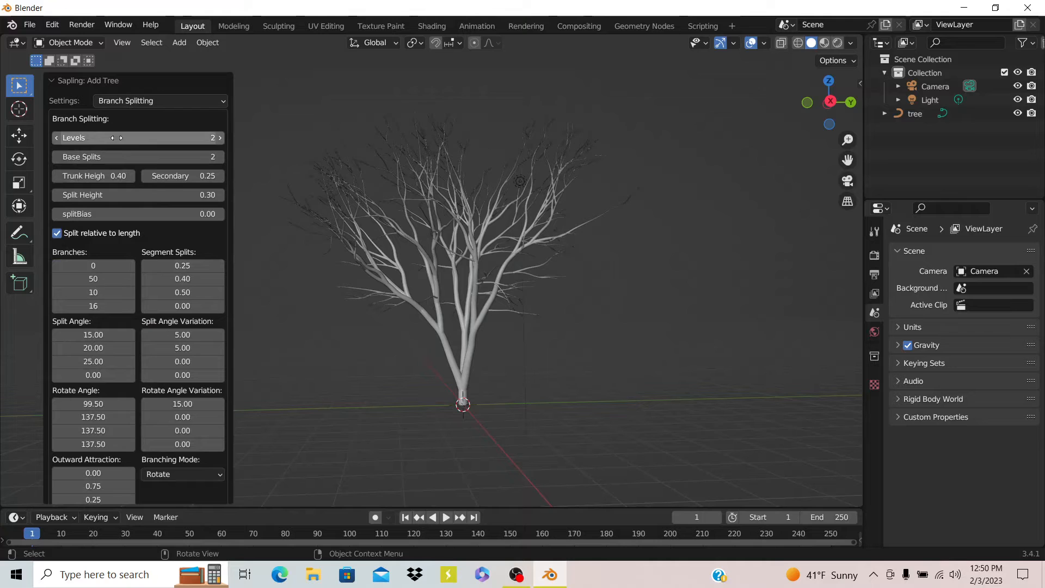
Step: Raise branch levels and base splits to 3, then reopen the settings pages list
click(219, 137)
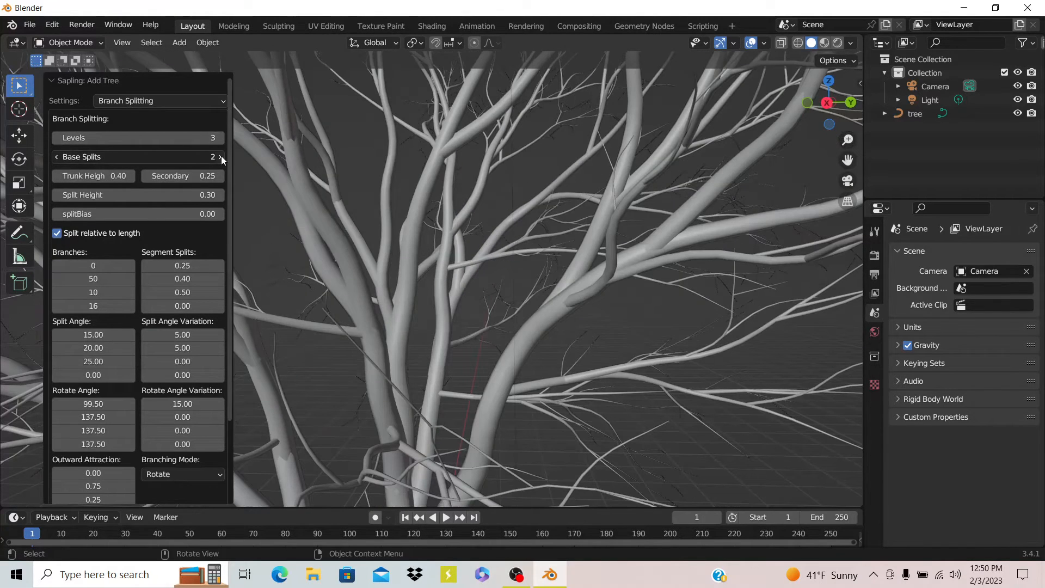
click(220, 156)
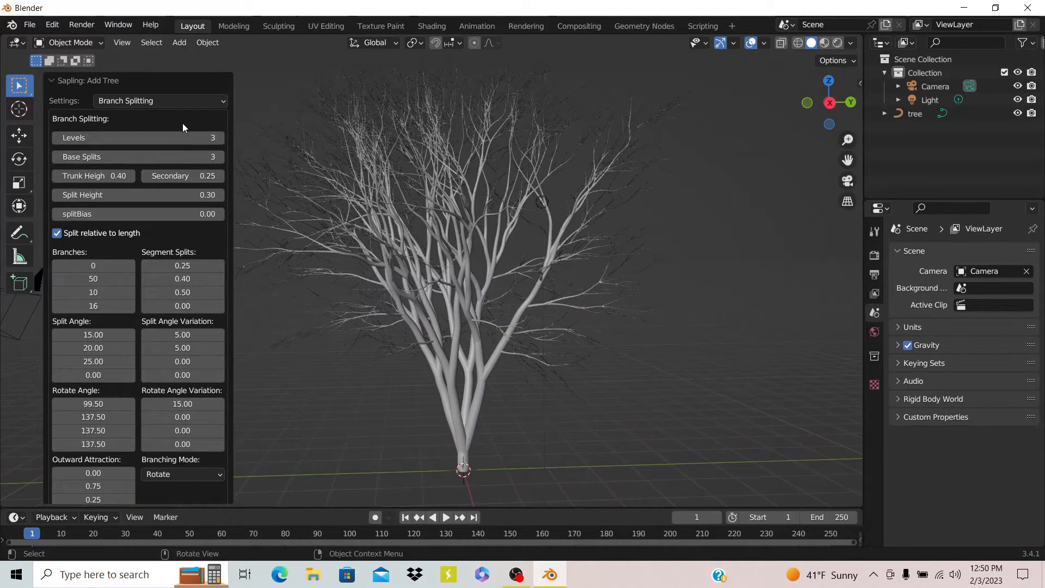
click(158, 101)
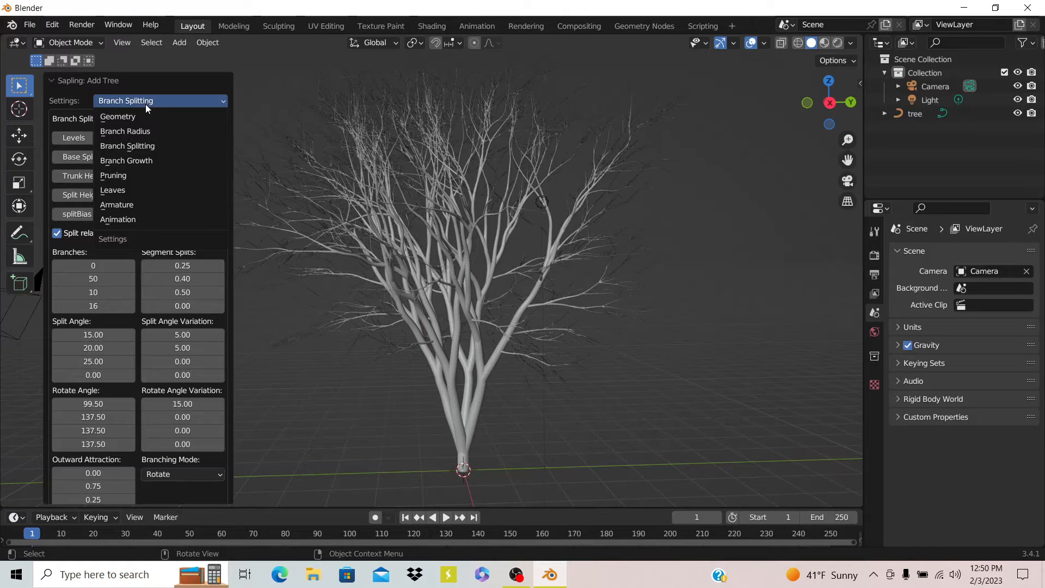
mouse_move(145, 131)
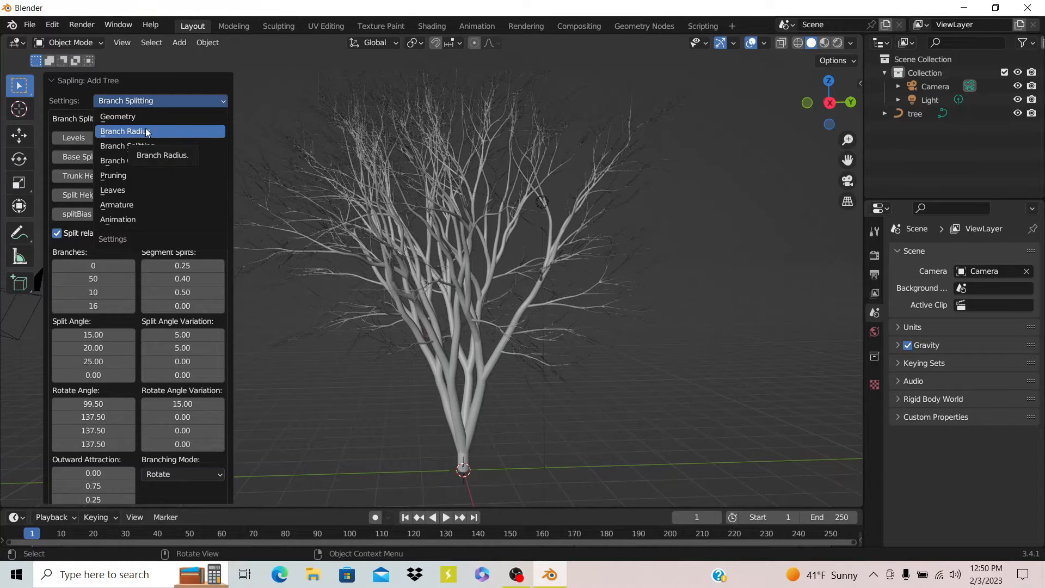
mouse_move(145, 146)
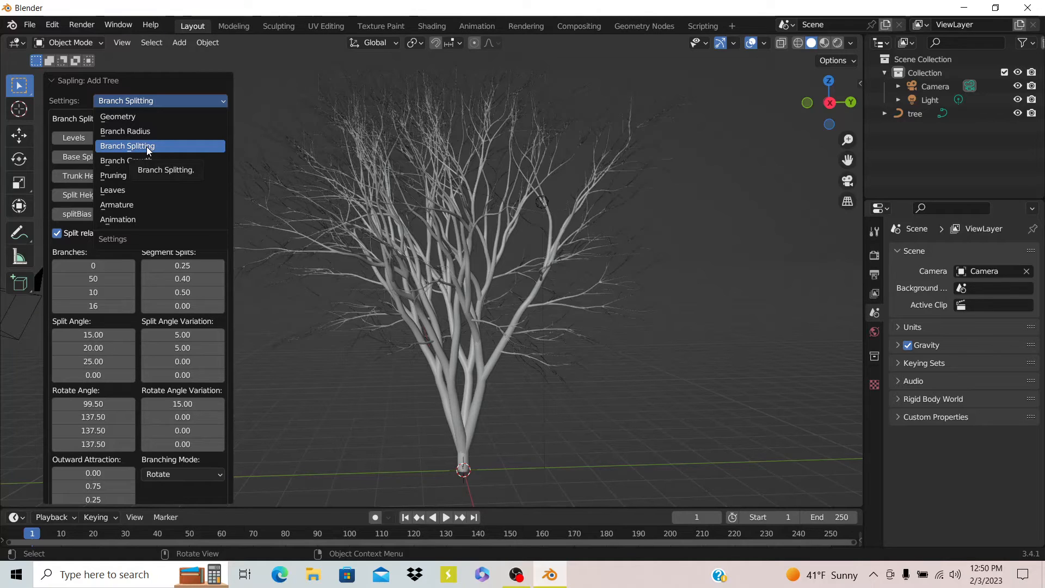
mouse_move(150, 160)
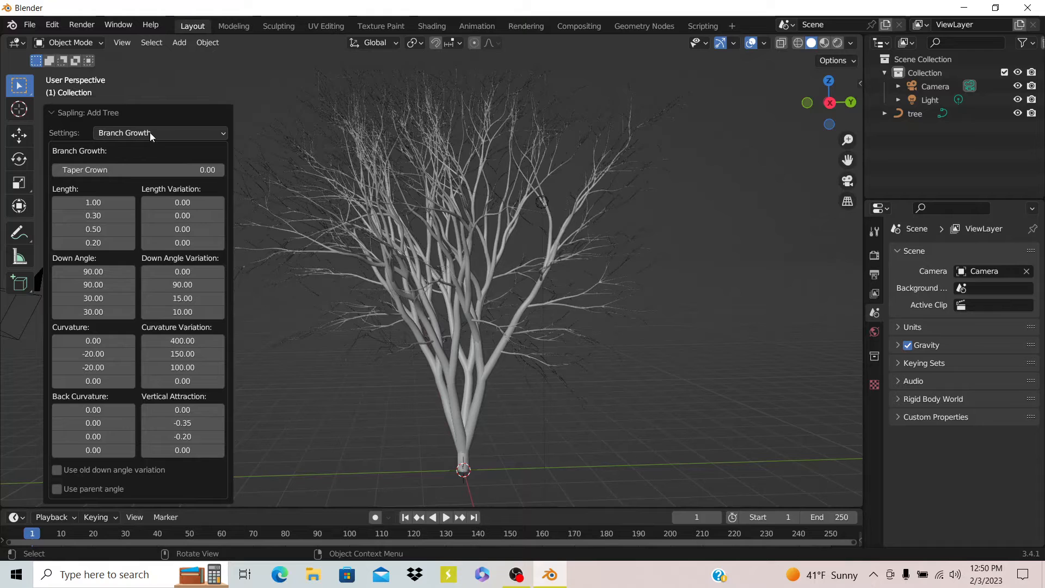
Step: Review the tree's Pruning settings page, then switch to the Leaves settings page
click(158, 133)
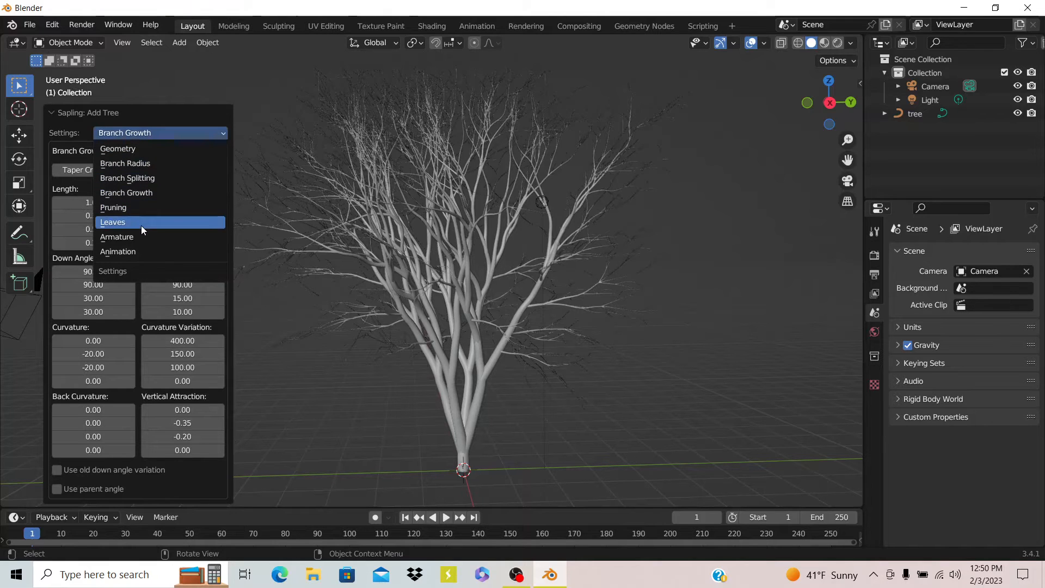
mouse_move(143, 207)
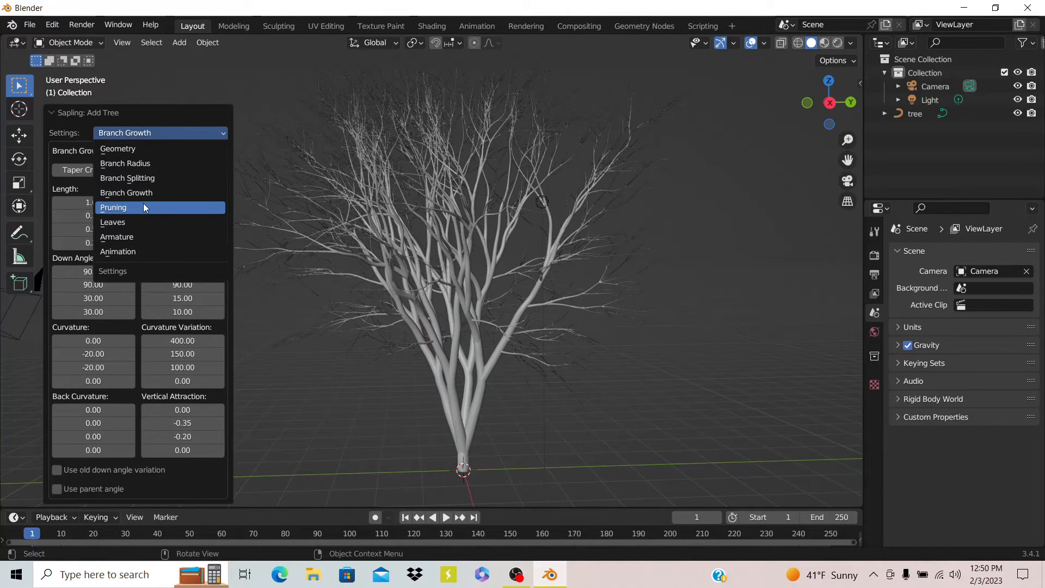
click(140, 207)
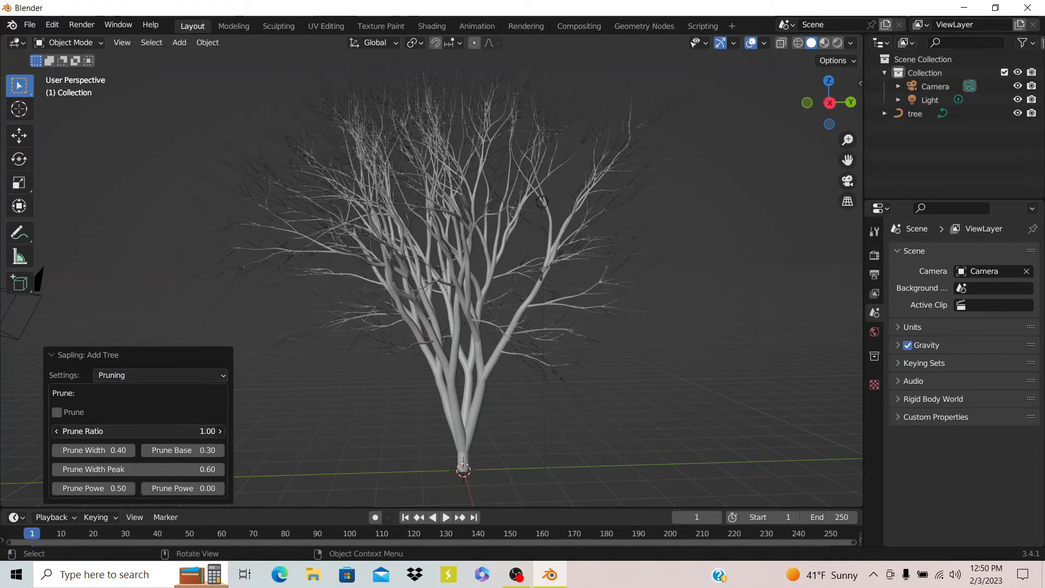
click(159, 375)
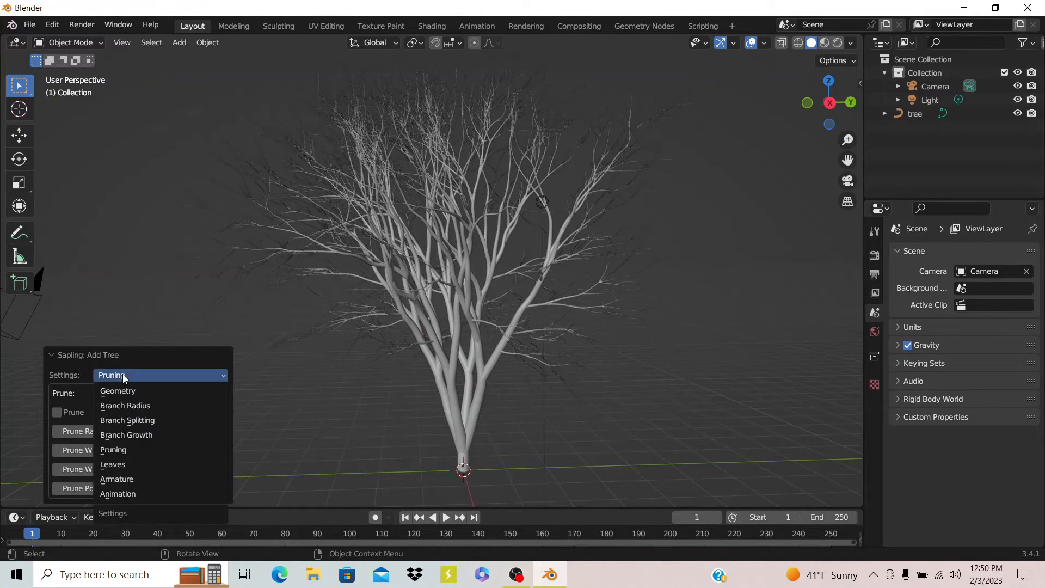
click(112, 464)
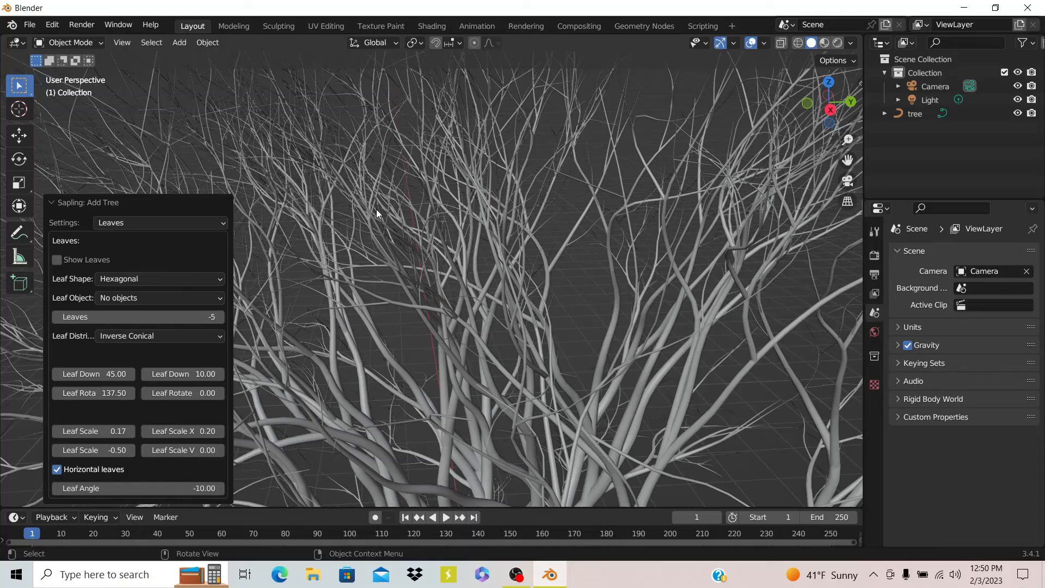
mouse_move(56, 259)
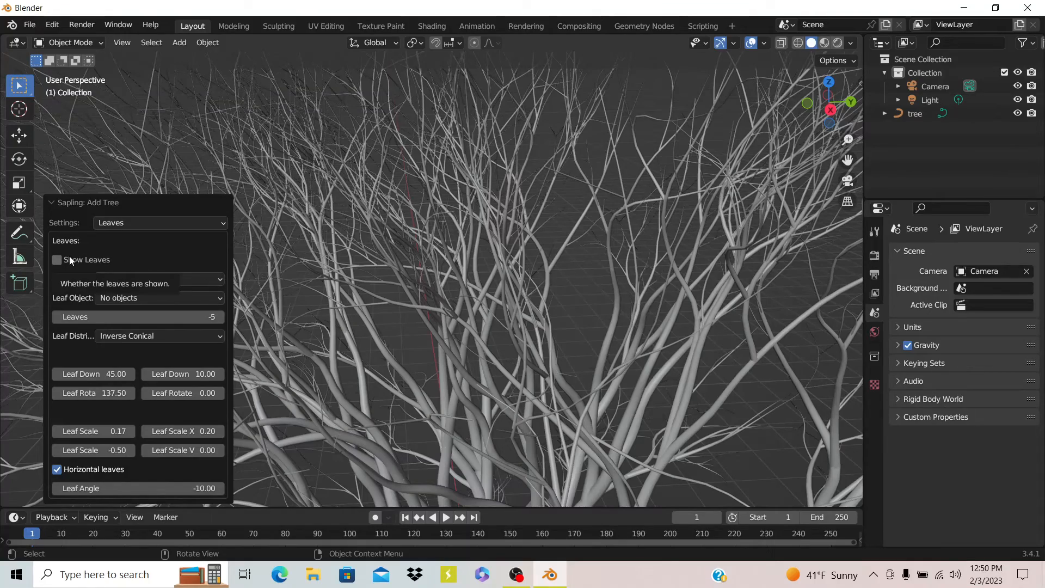
Step: Enable Show Leaves and set the leaf count to 25
click(56, 259)
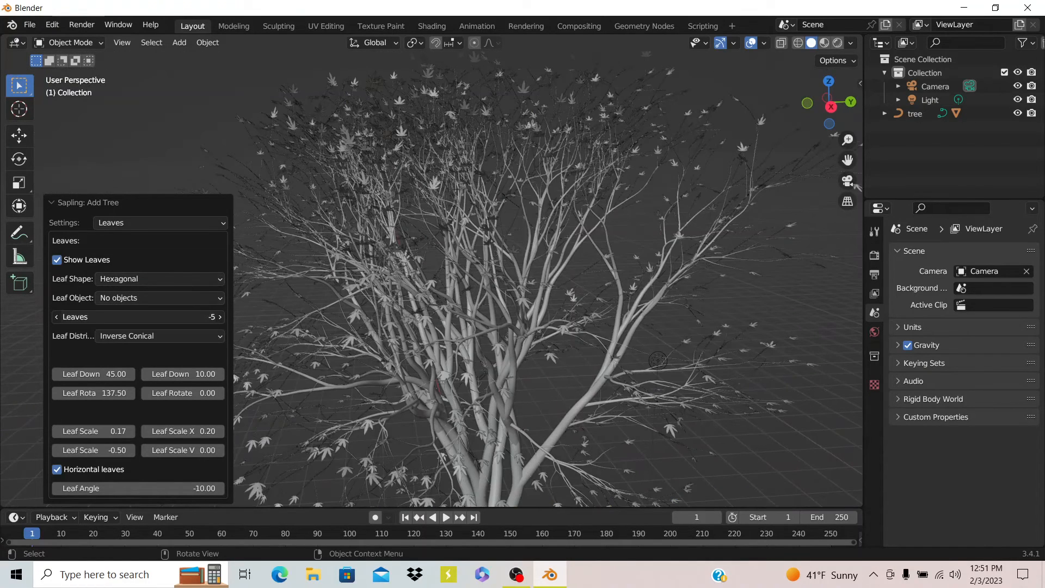
click(217, 317)
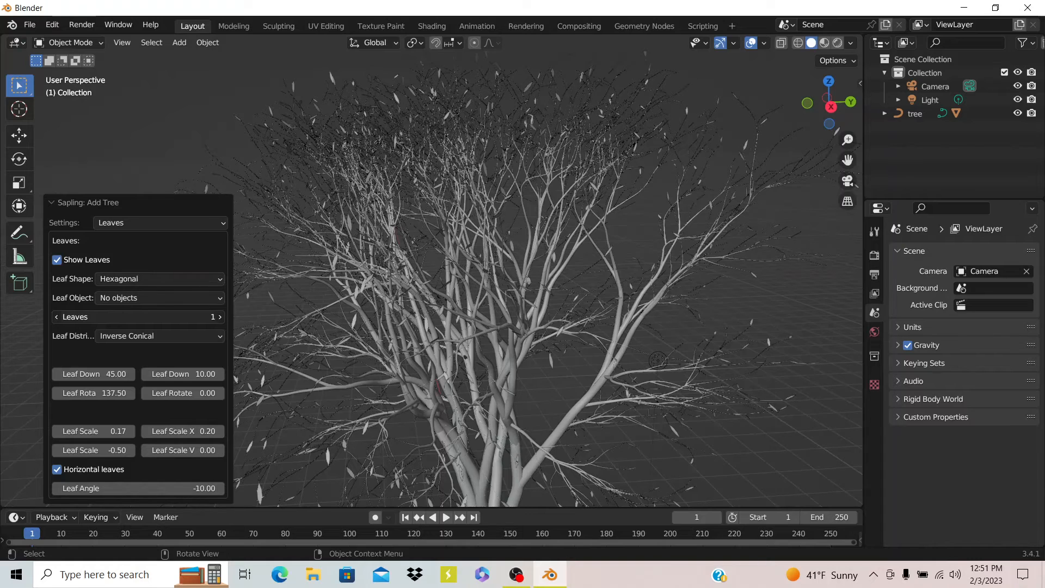
click(218, 317)
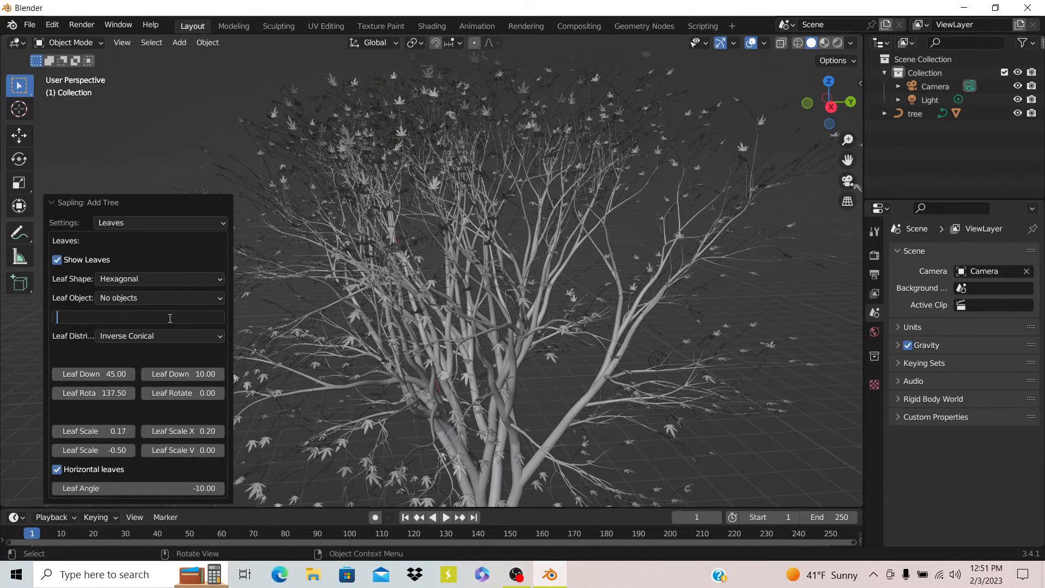
text(25)
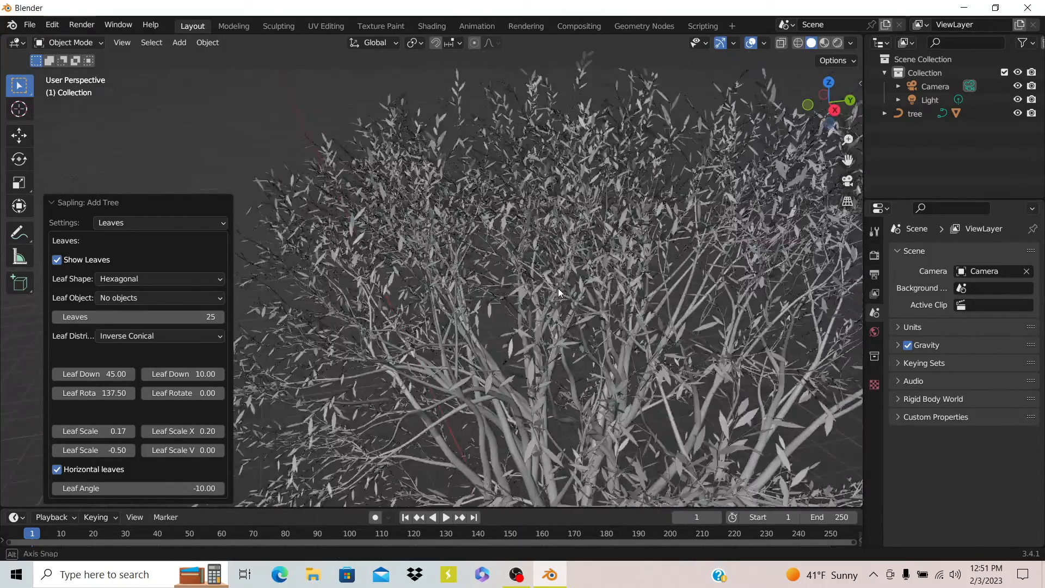
Step: Compare leaf shapes but keep Hexagonal, then open the settings page list for Armature
click(160, 279)
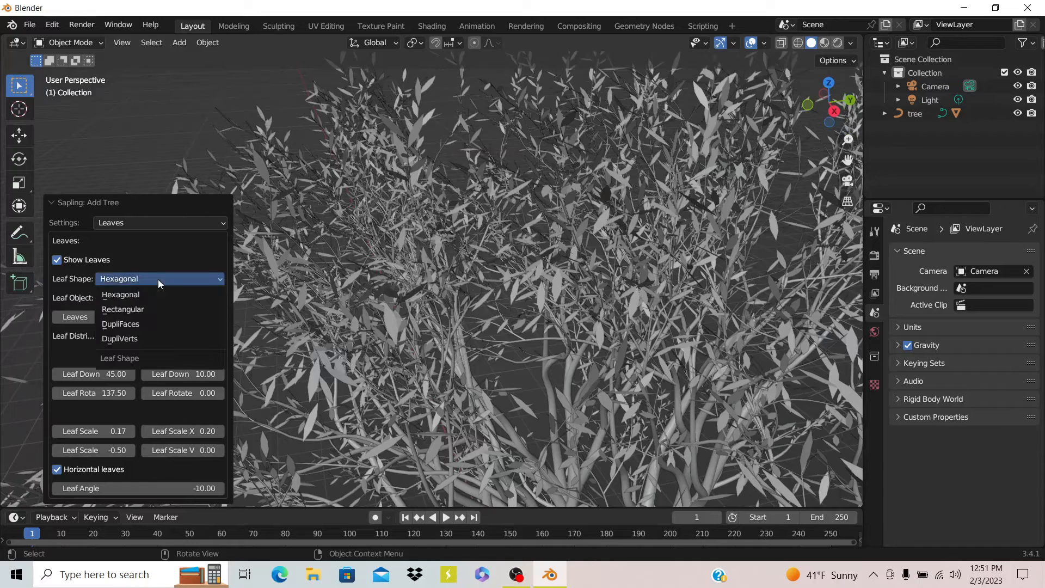
mouse_move(130, 308)
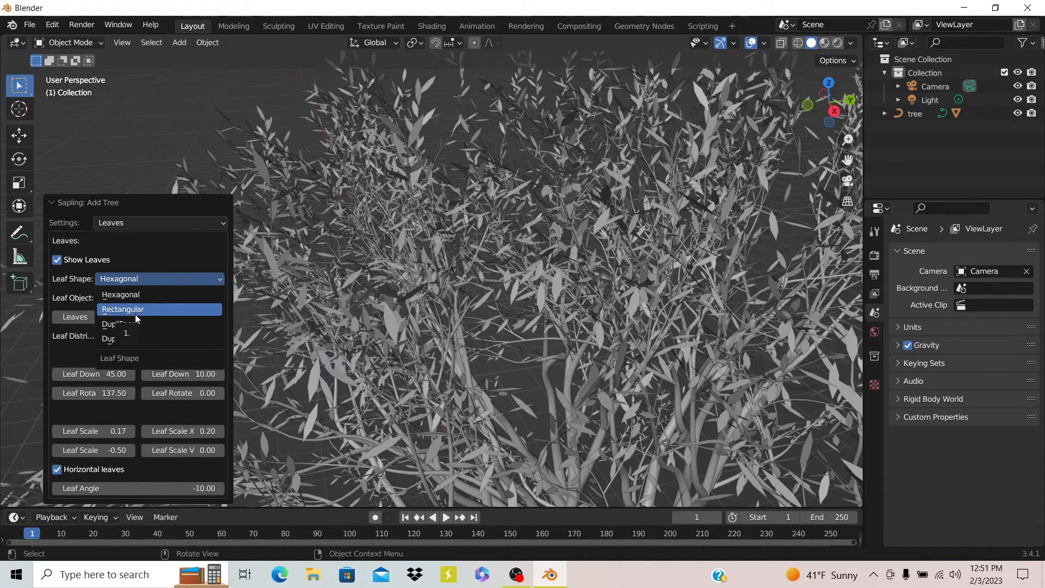
mouse_move(142, 327)
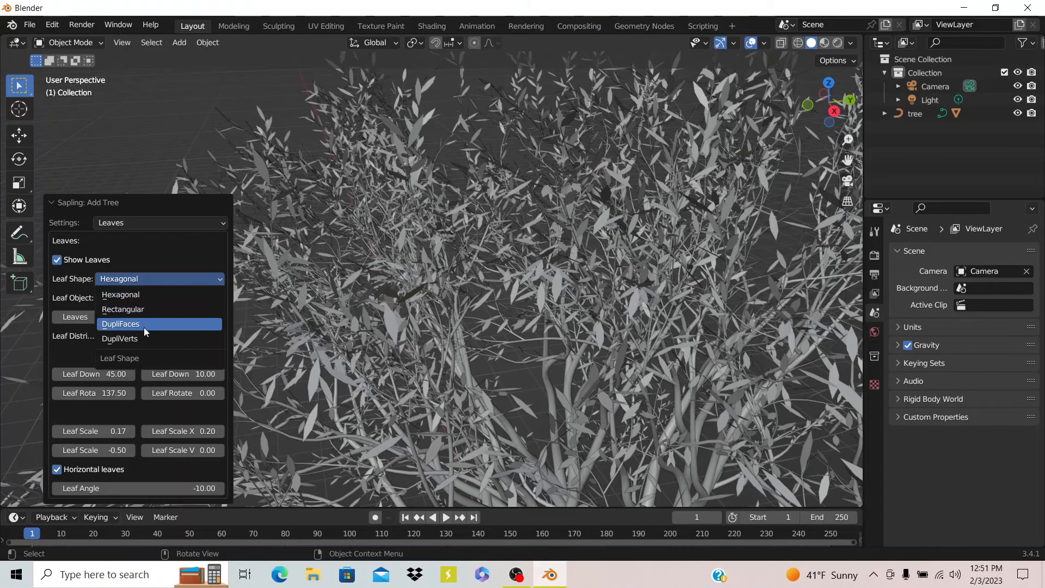
mouse_move(153, 294)
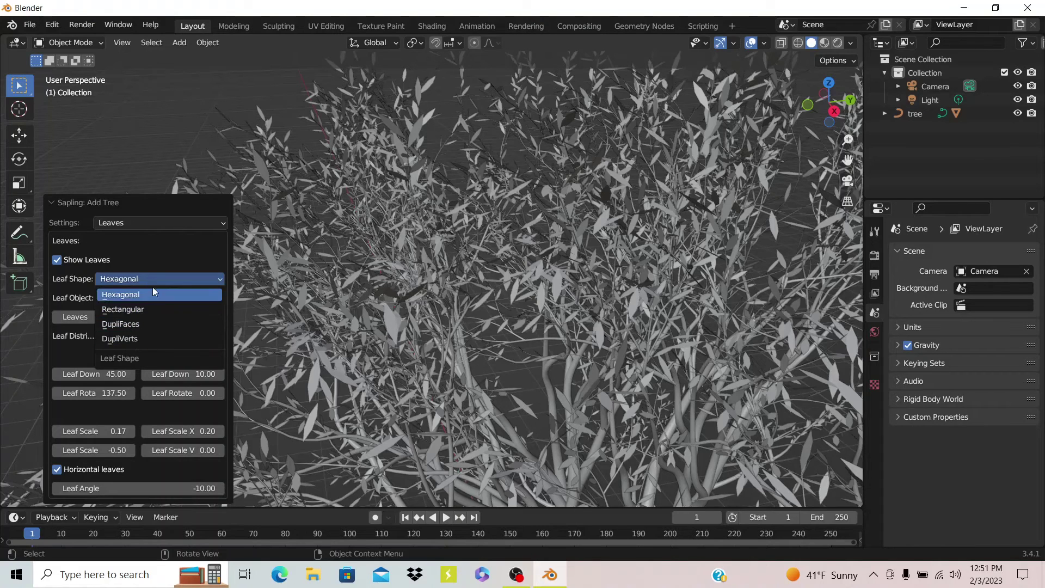
click(121, 294)
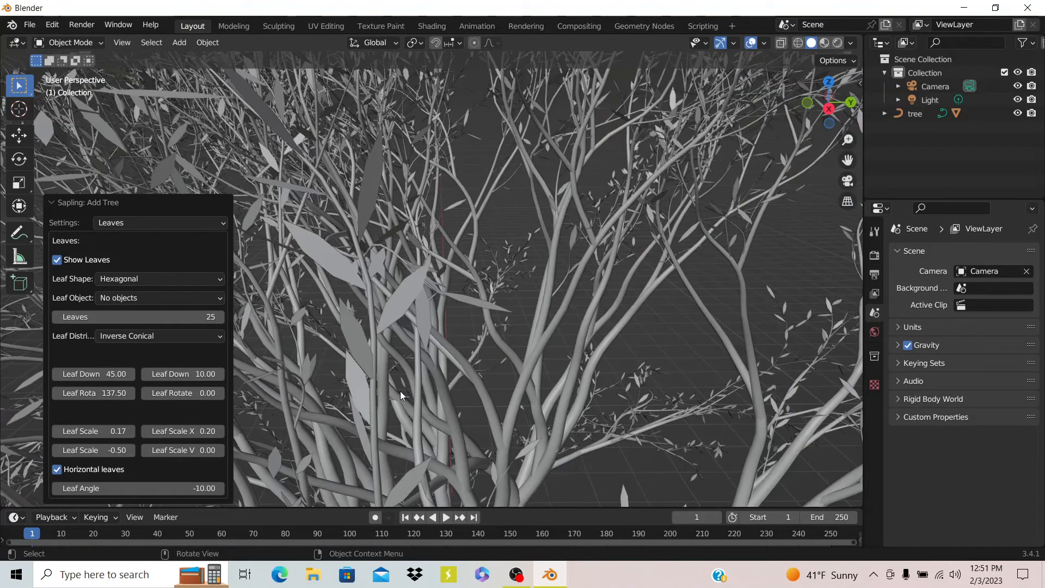
mouse_move(173, 220)
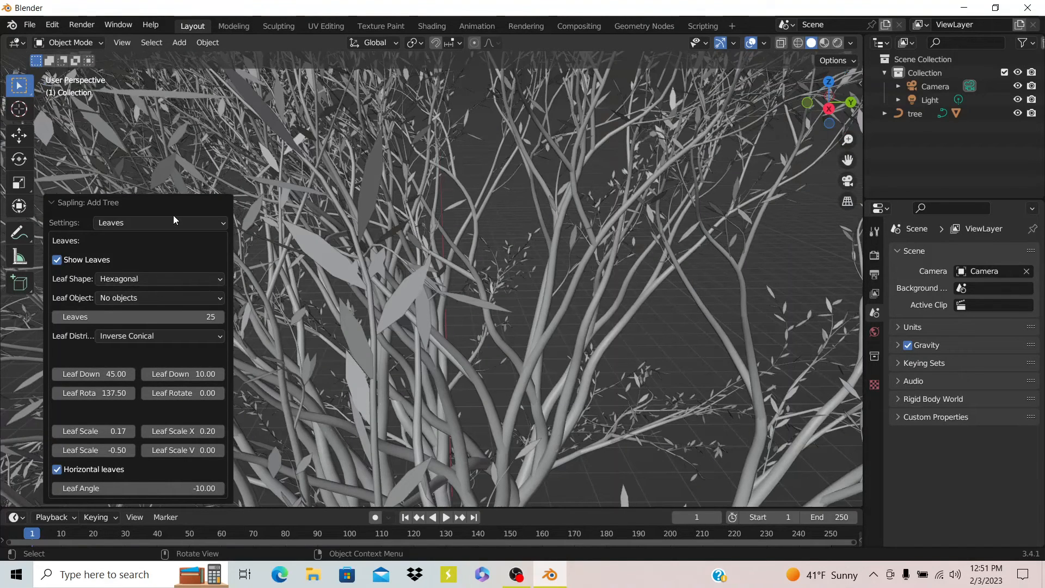
click(158, 222)
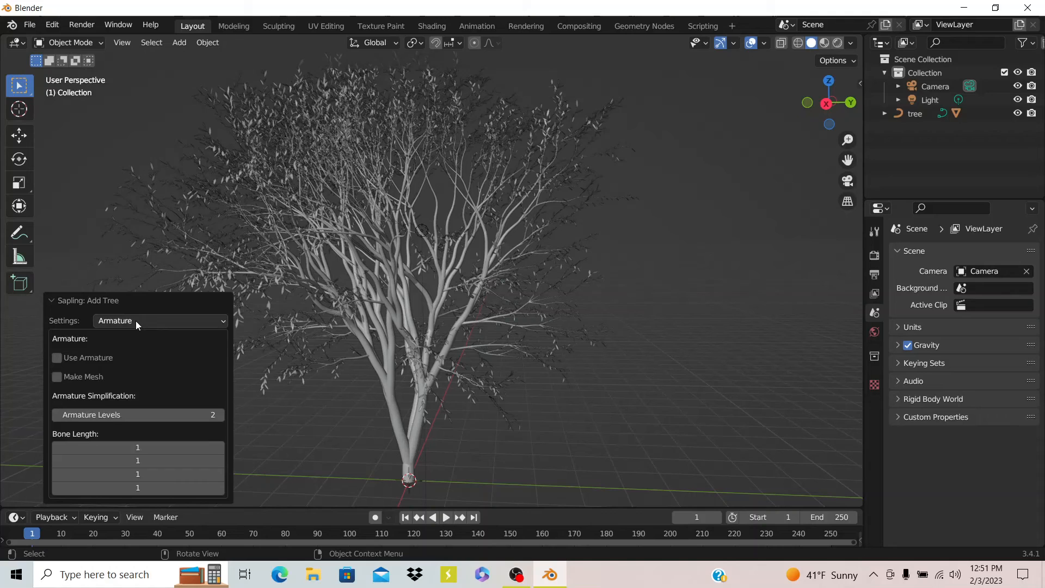
Step: Show the Animation wind settings, then pick another entry from the settings page list
click(160, 321)
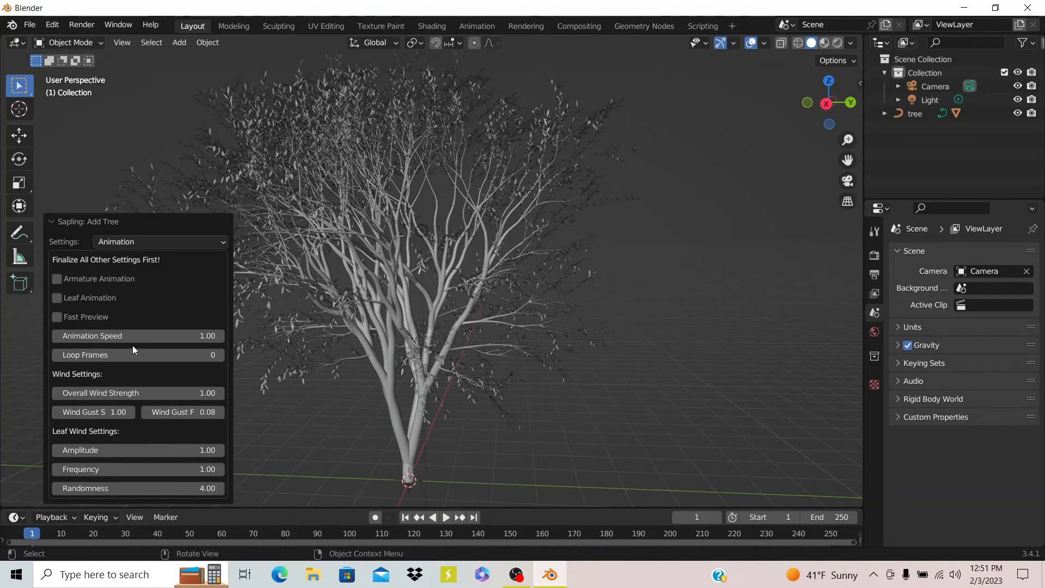
click(160, 241)
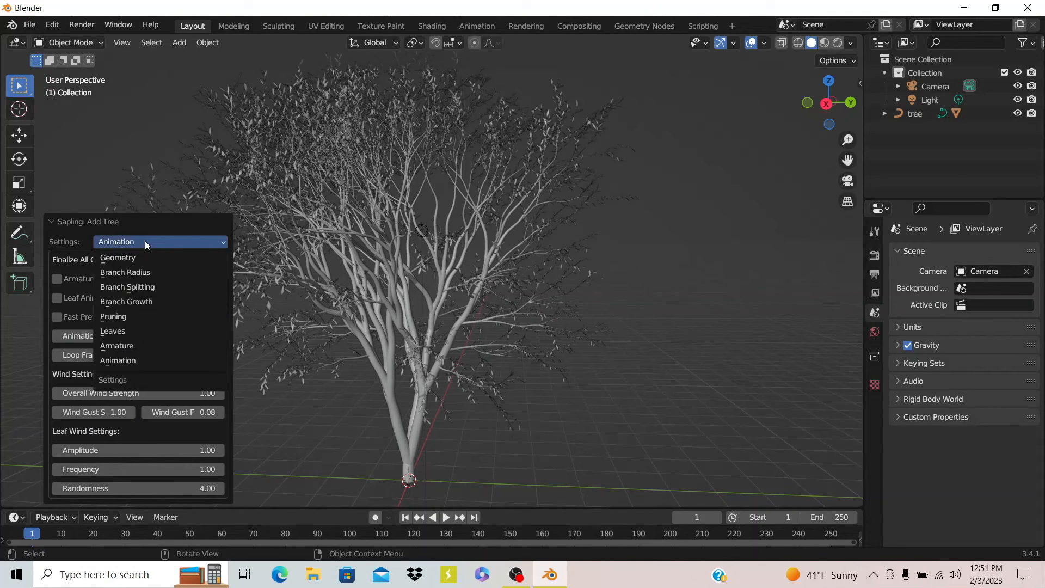
click(118, 359)
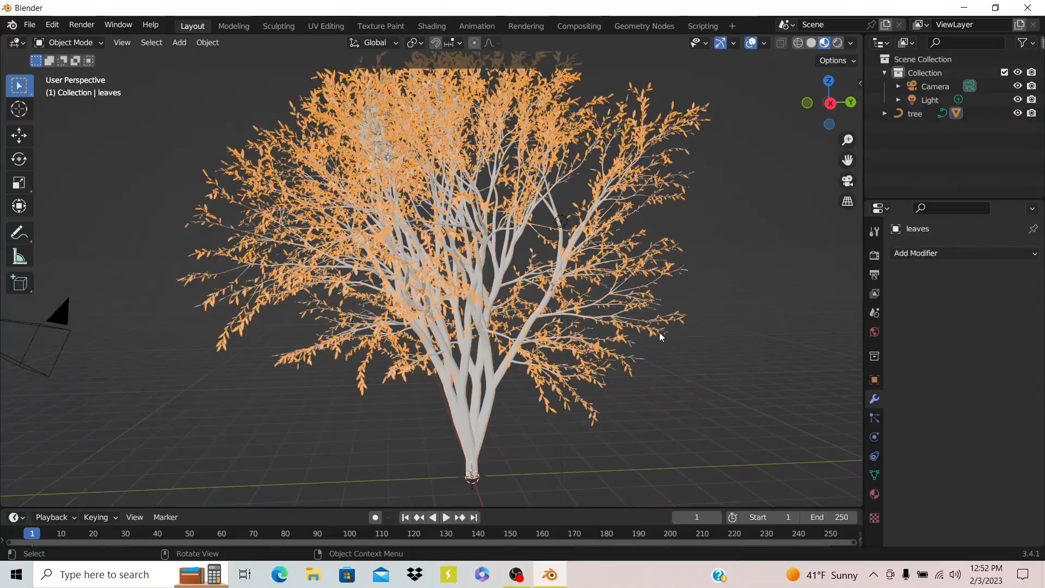
Step: Start moving the leaves object upward off the branches with G
key(g)
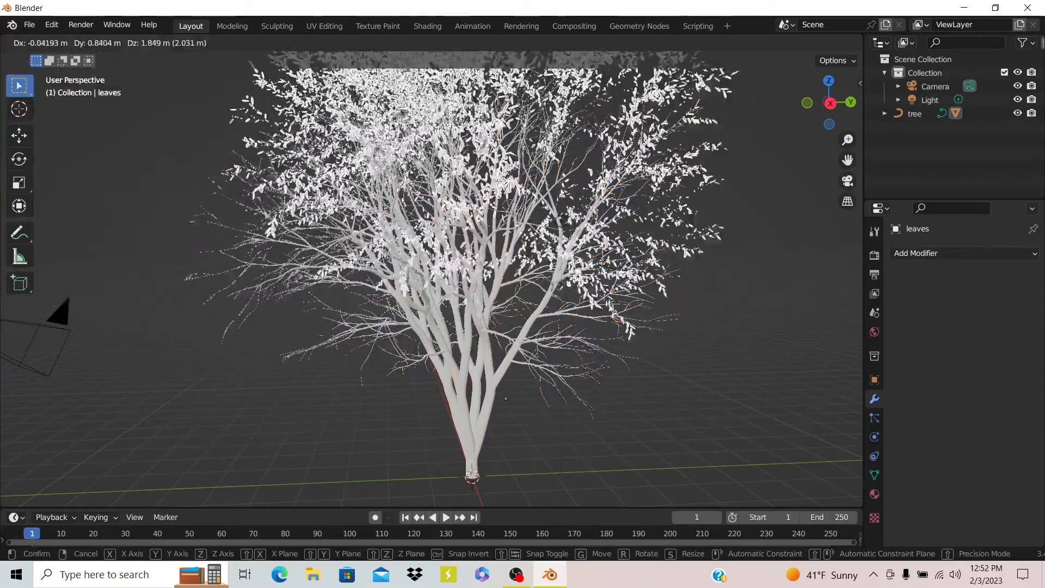